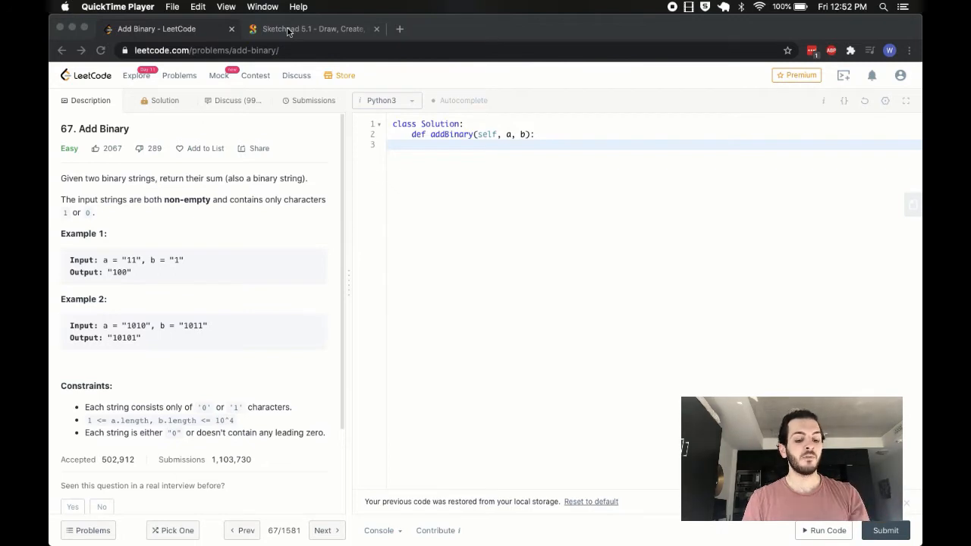
- Check the Add Binary problem page and select the first example's input 11
click(310, 29)
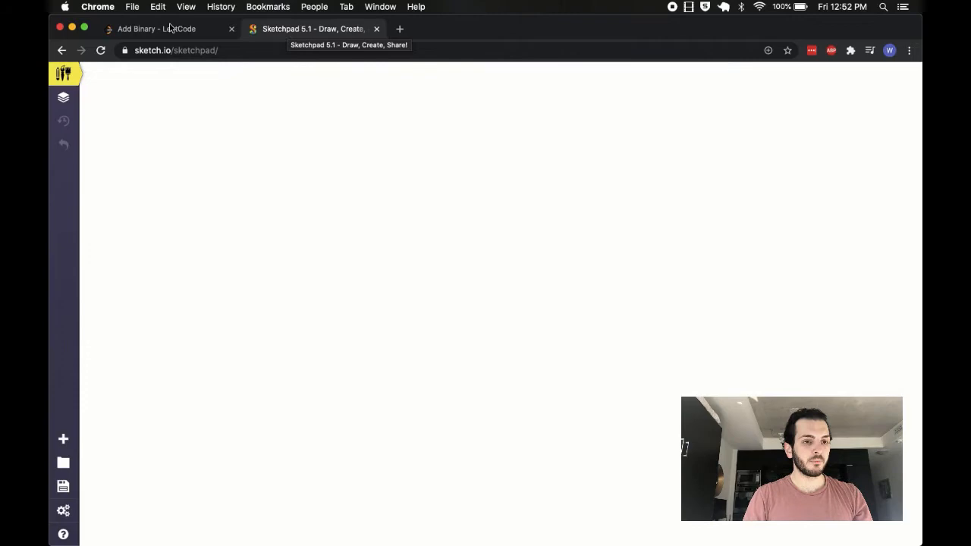
click(157, 28)
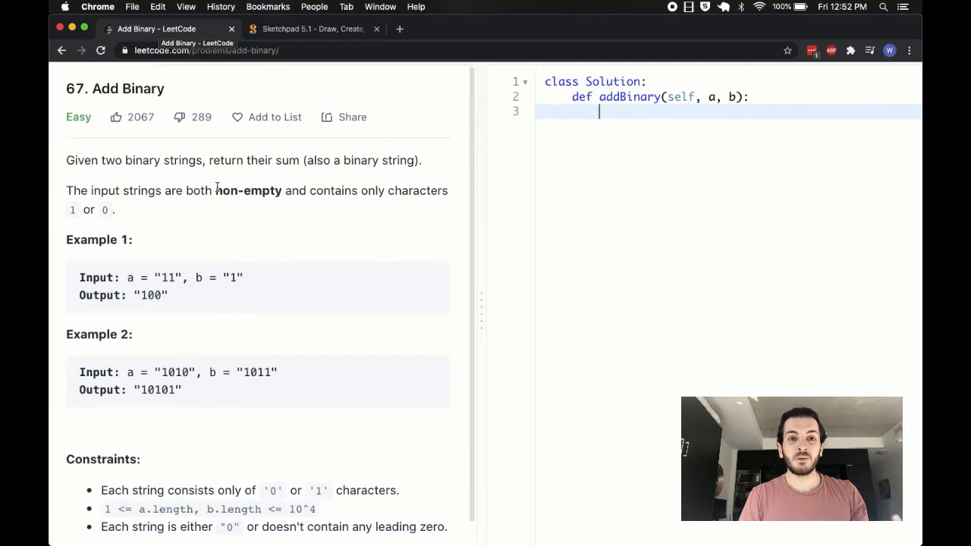
mouse_move(161, 268)
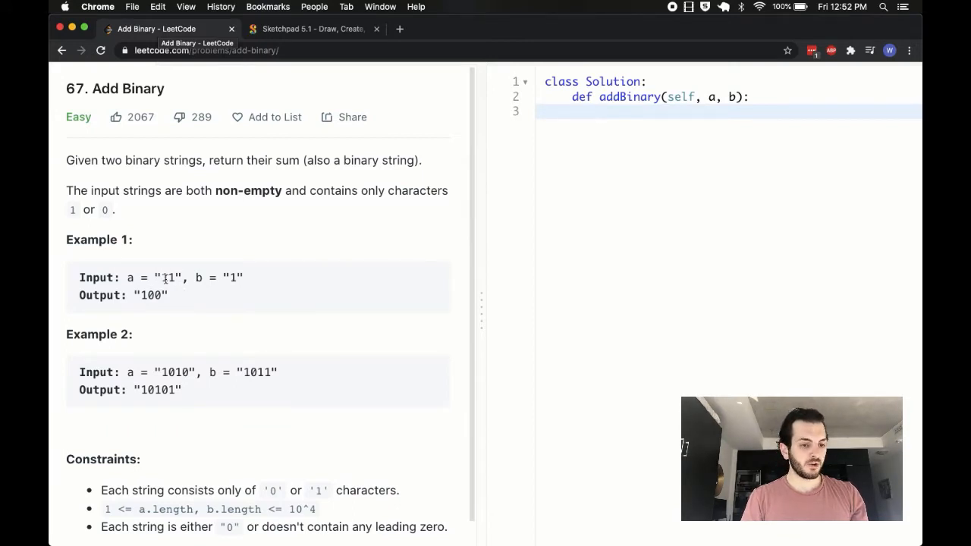
scroll(down, 3)
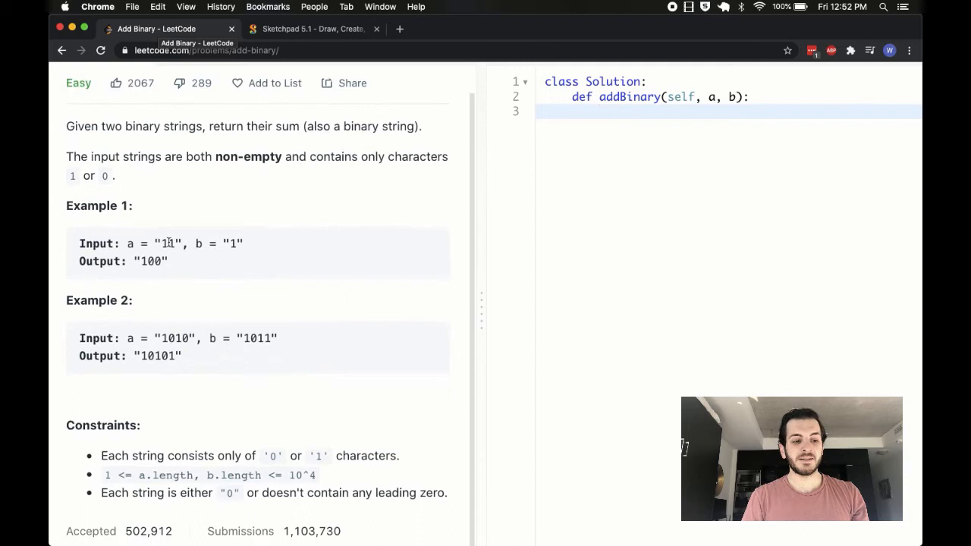
double_click(150, 261)
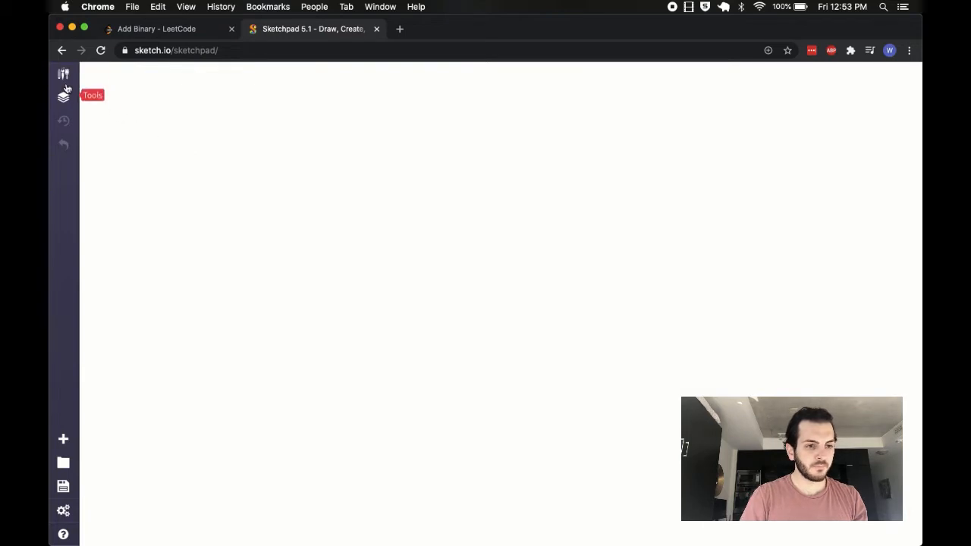
- With the brush, draw 11 + 1 over a line, undo the stray 10, then write the carry and 100
click(64, 73)
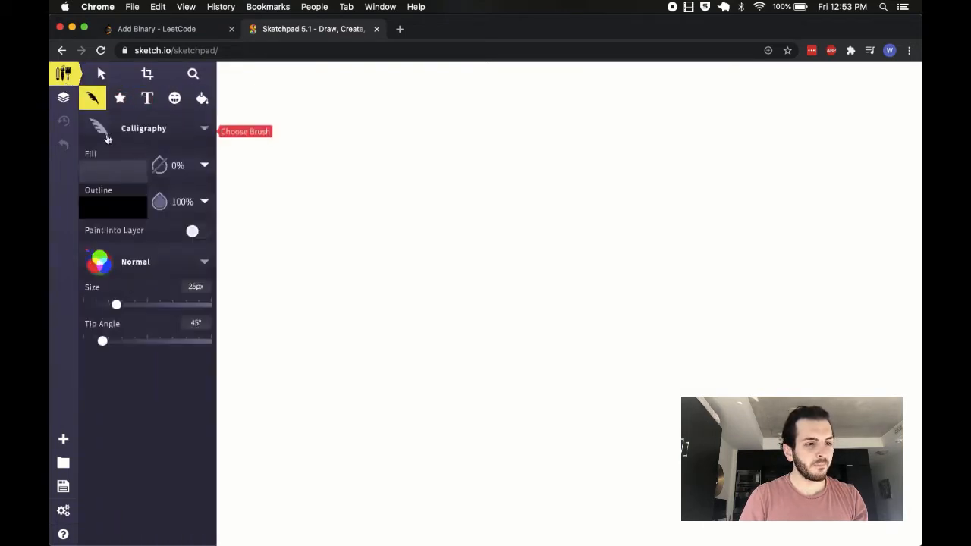
click(143, 128)
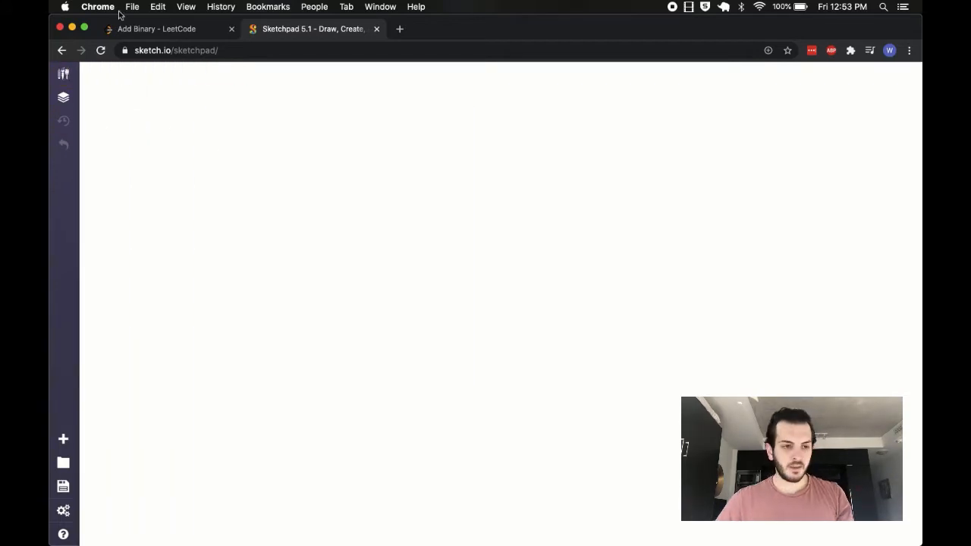
drag(232, 98, 224, 159)
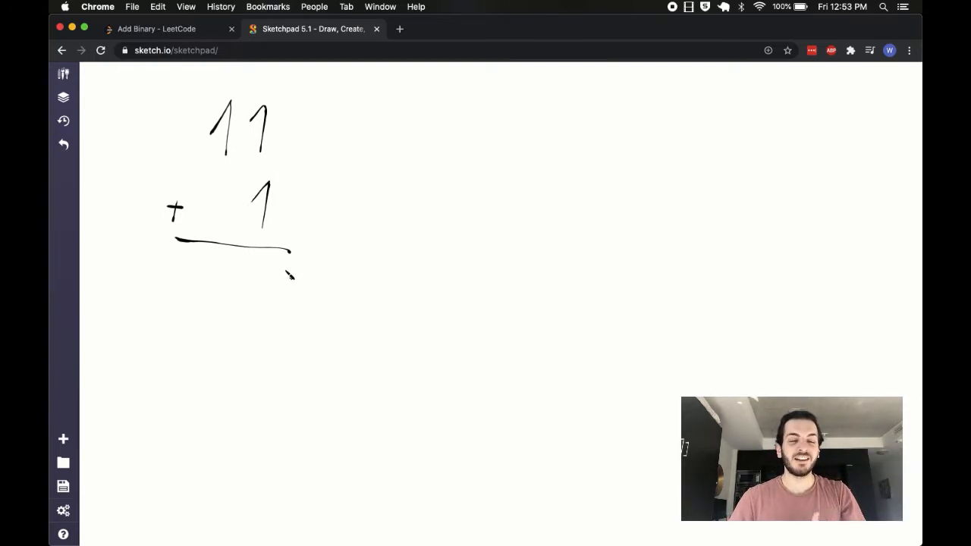
mouse_move(276, 272)
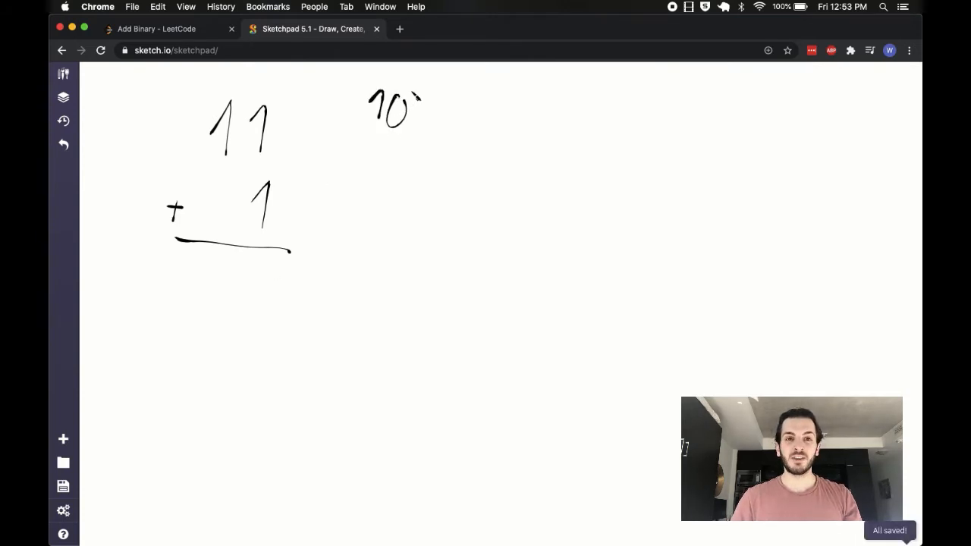
click(63, 144)
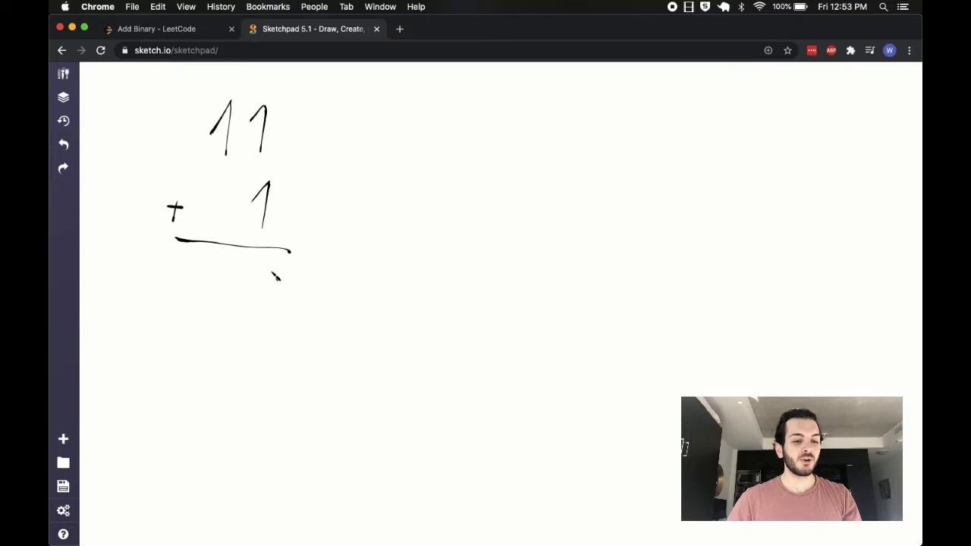
drag(250, 270, 269, 304)
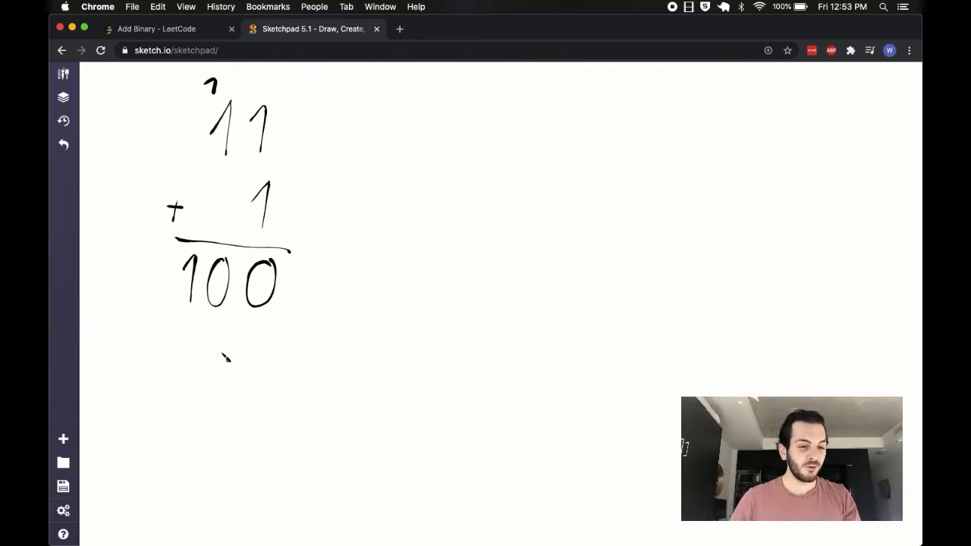
drag(182, 315, 235, 322)
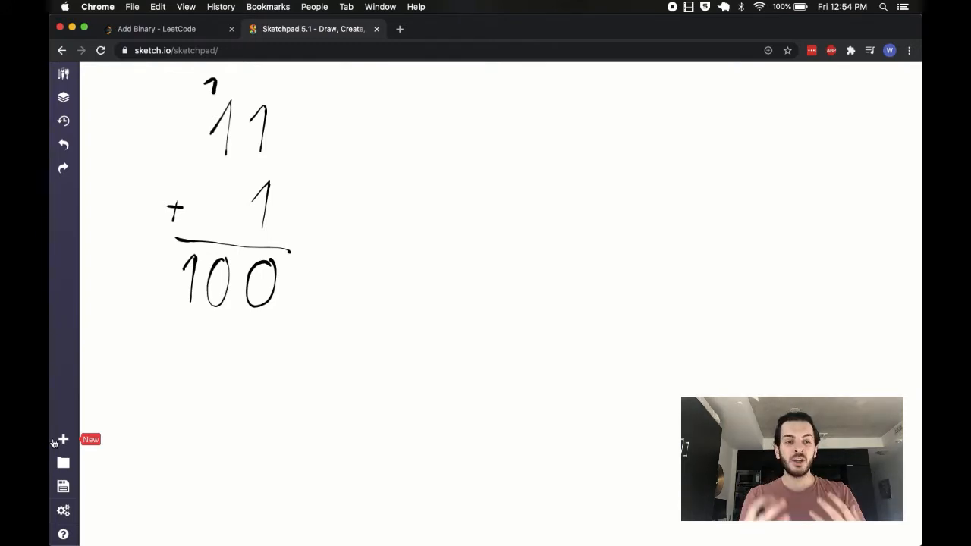
- Create a blank canvas and draw 1101101 above 110100 with an underline
click(63, 439)
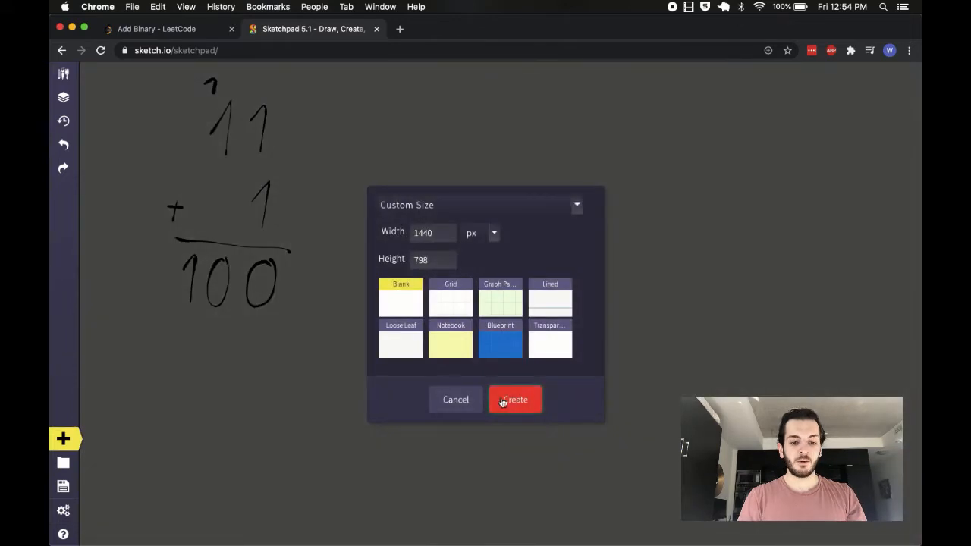
click(515, 400)
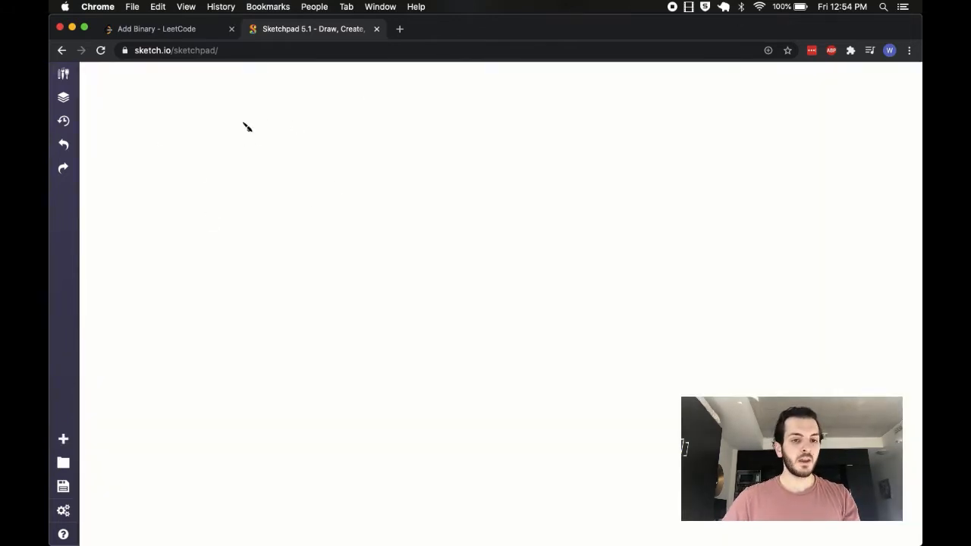
mouse_move(242, 220)
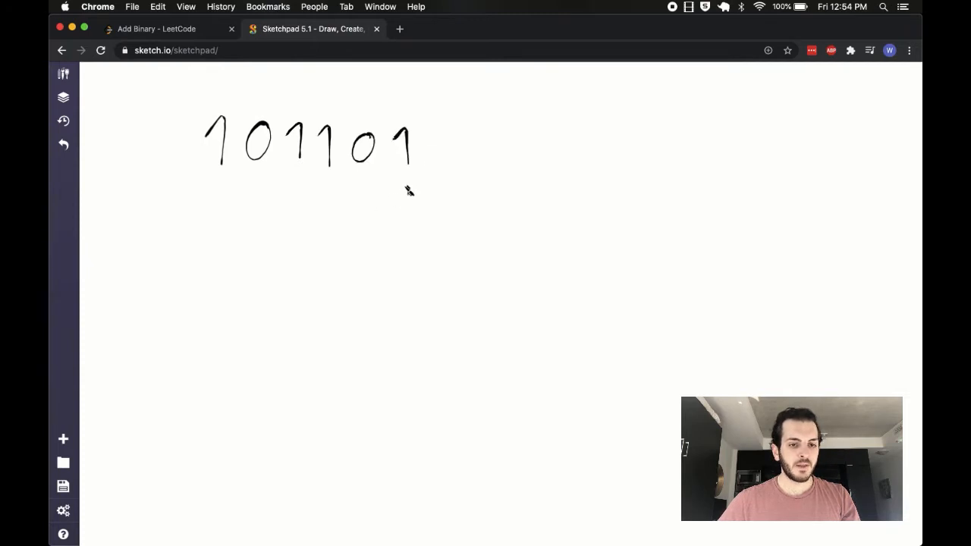
drag(353, 190, 417, 219)
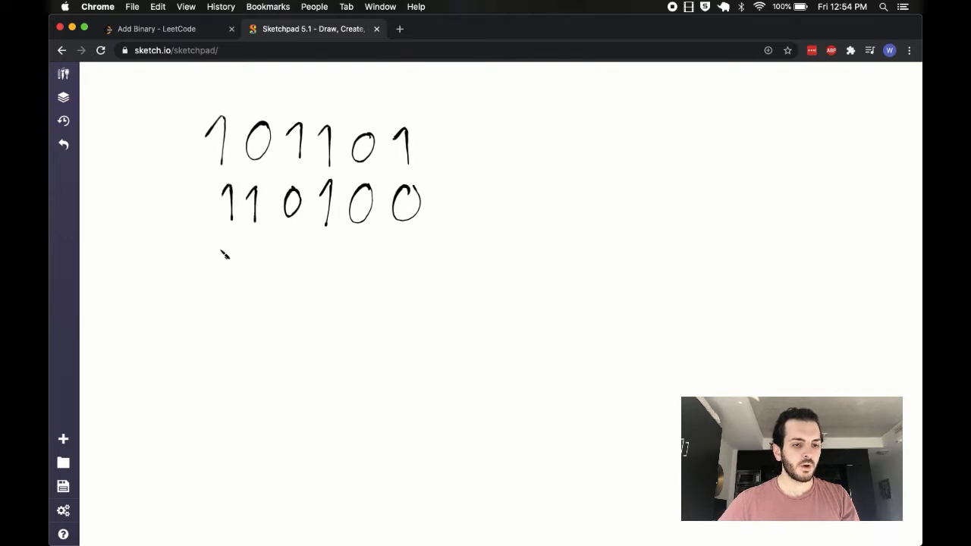
drag(208, 232, 440, 229)
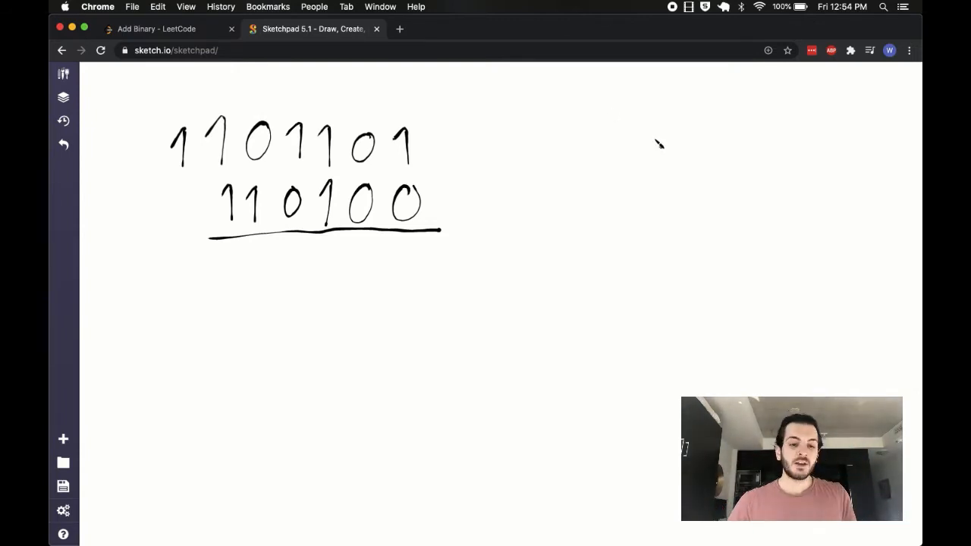
mouse_move(600, 122)
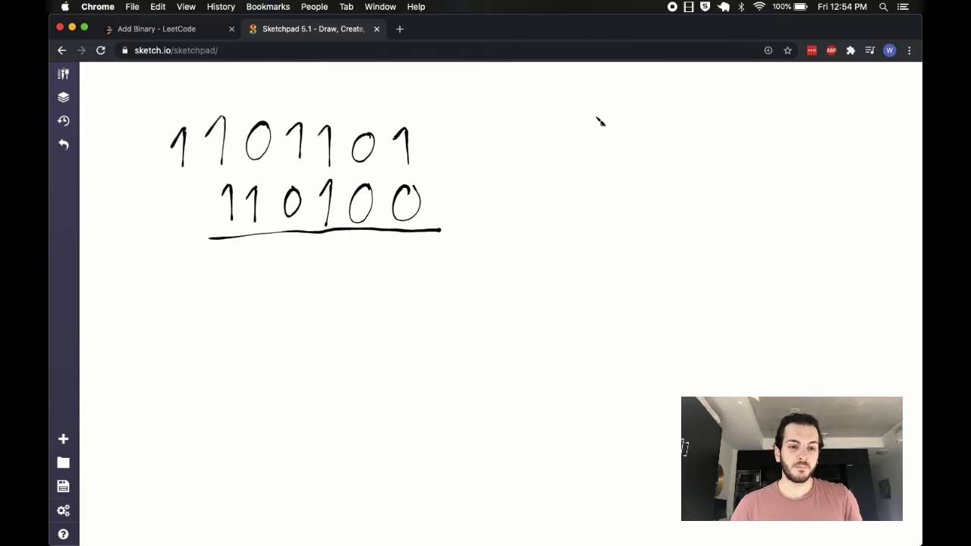
mouse_move(584, 136)
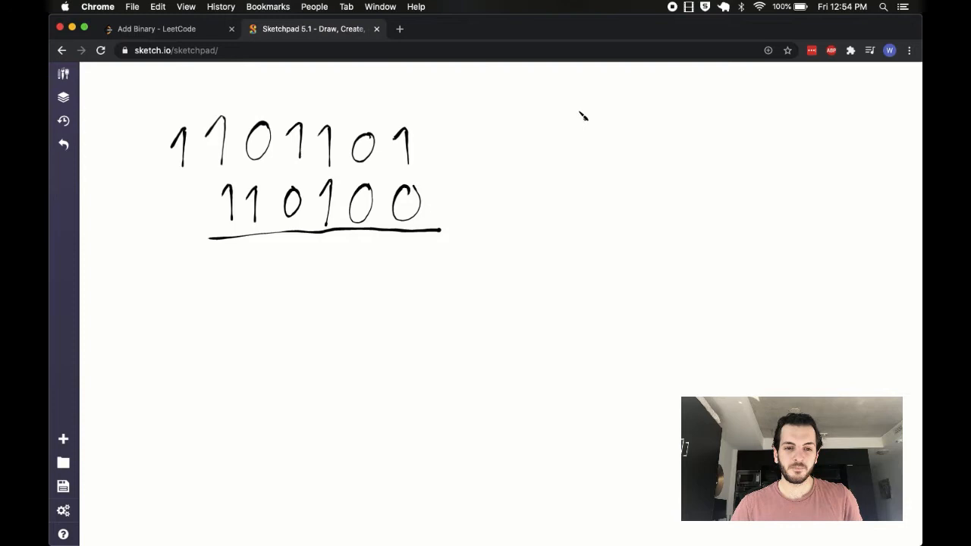
- Write rules 0+1=1, 1+0=1, 0+0=0, replacing the 1+1 result 2 with 0 carry
drag(554, 121, 622, 121)
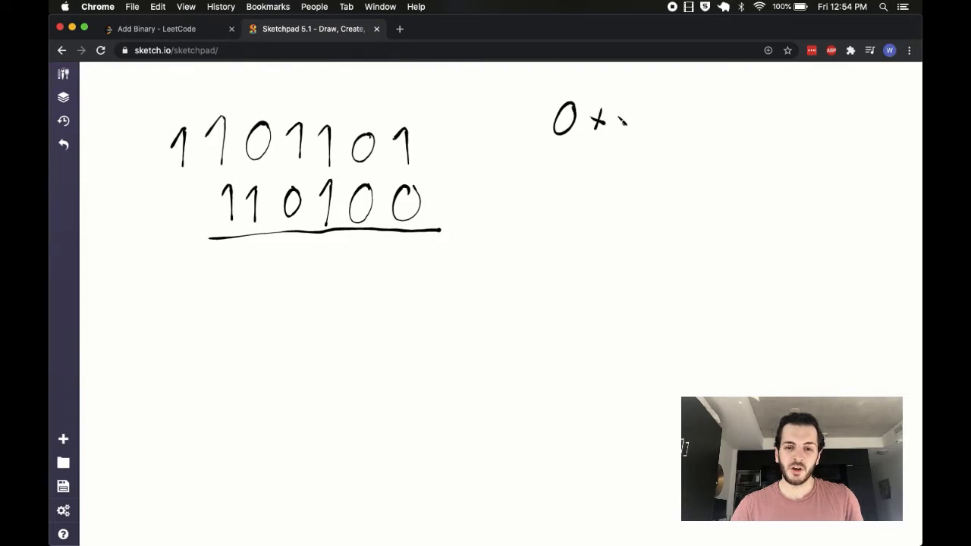
drag(614, 122, 667, 132)
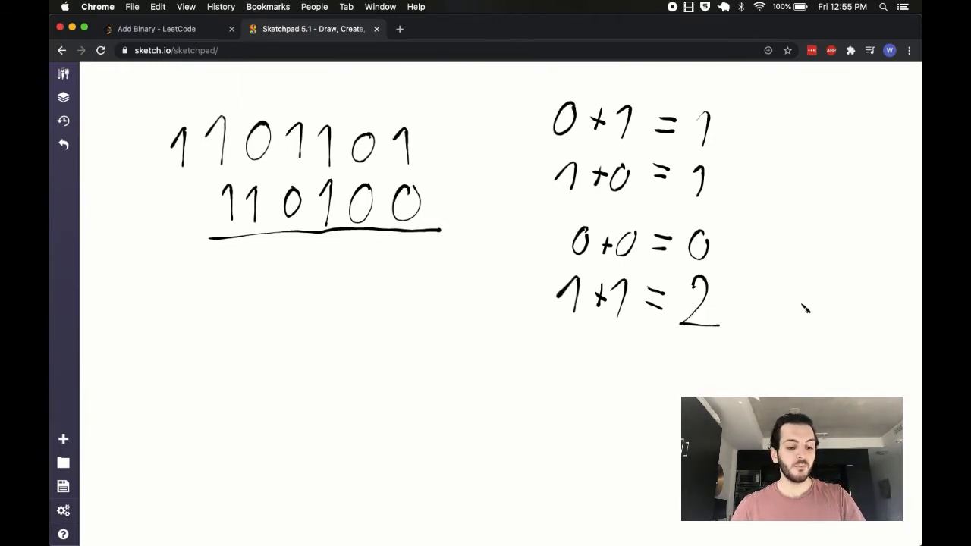
click(63, 144)
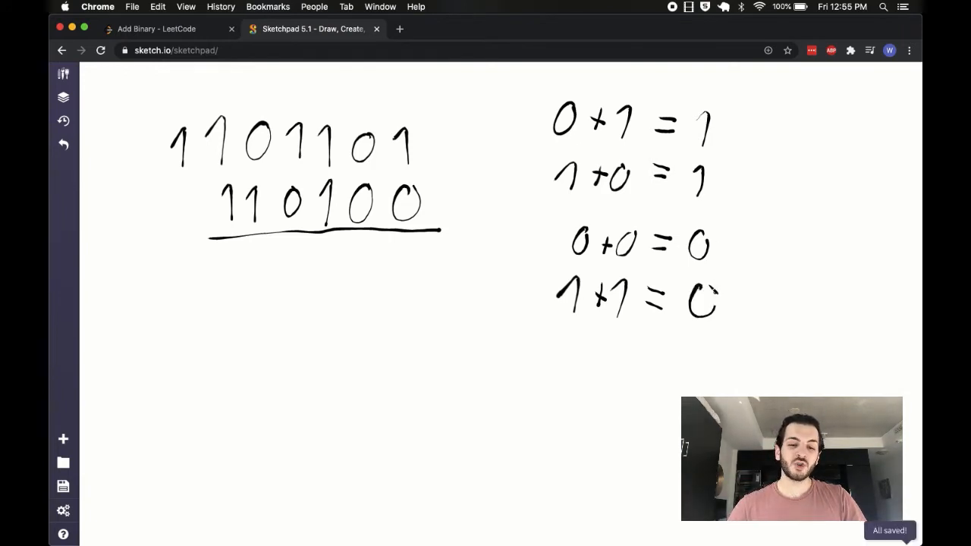
drag(717, 304, 788, 307)
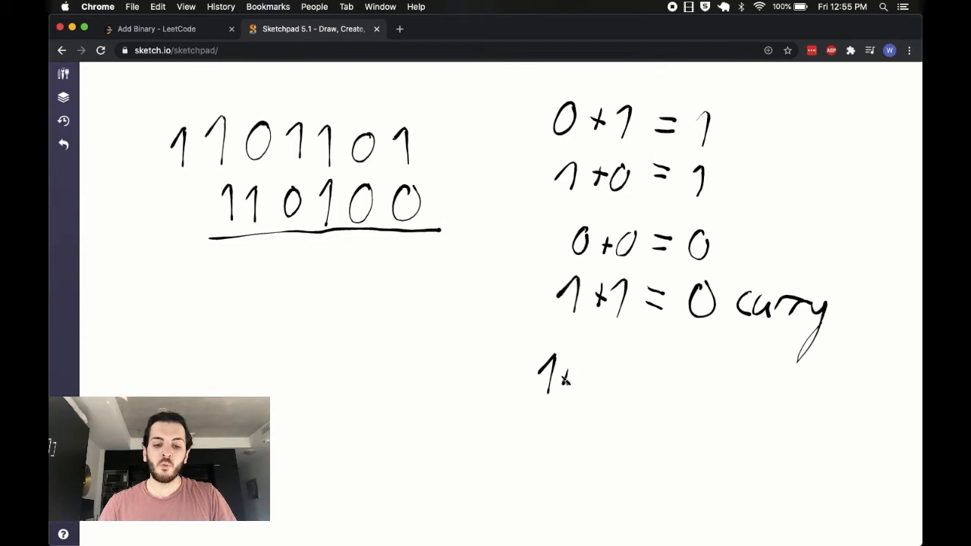
drag(558, 375, 637, 375)
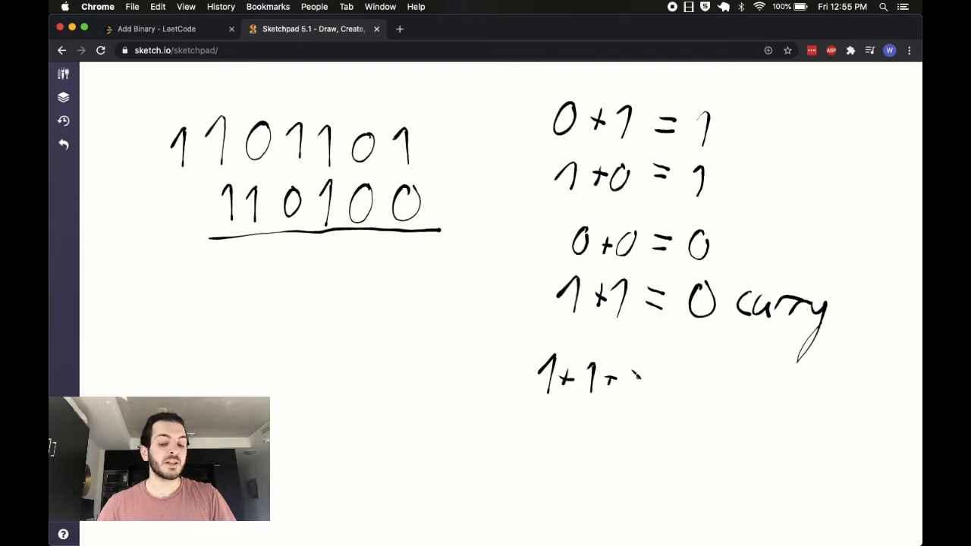
drag(614, 380, 645, 425)
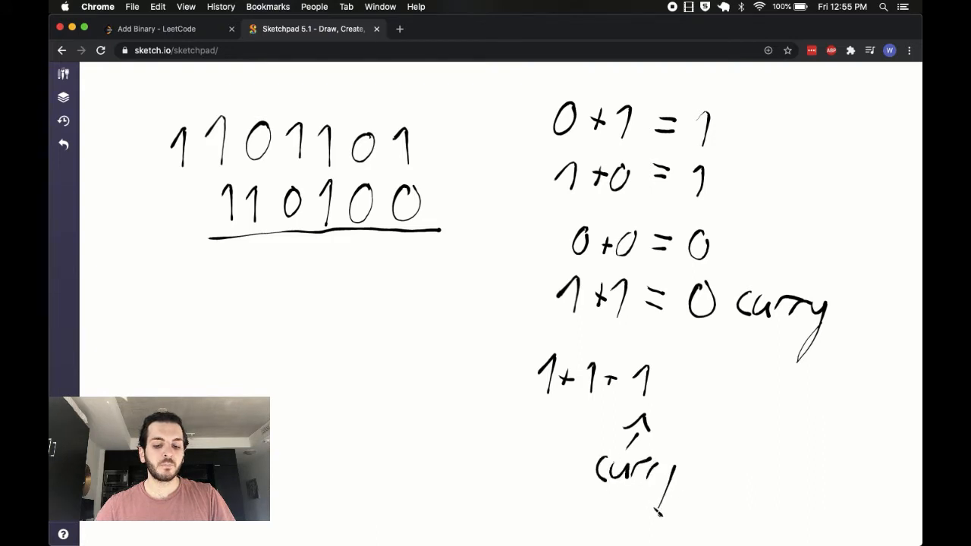
drag(671, 379, 702, 394)
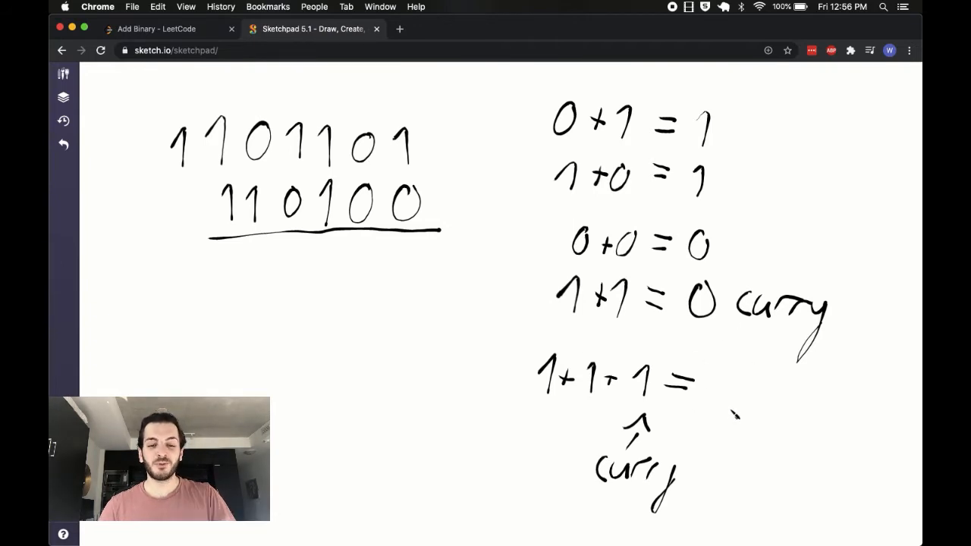
drag(729, 379, 751, 420)
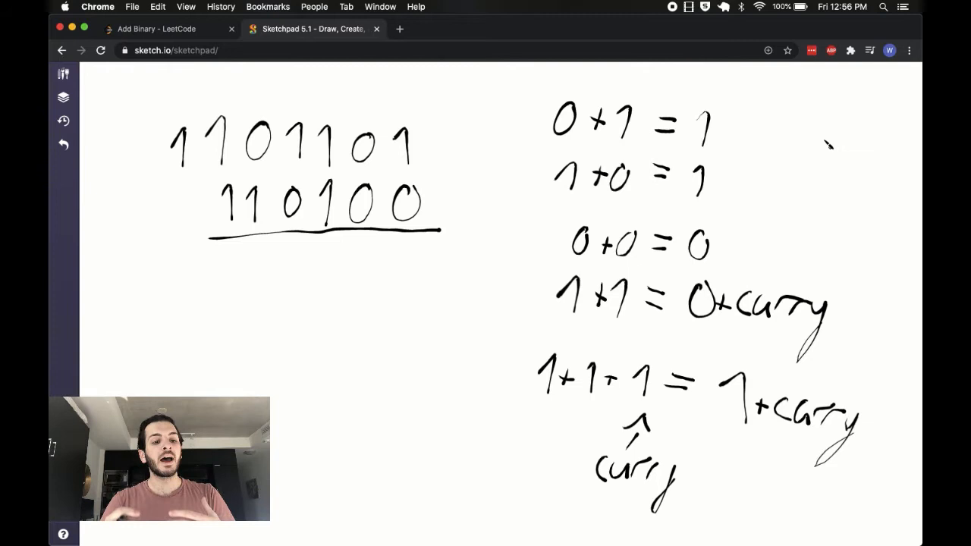
mouse_move(193, 303)
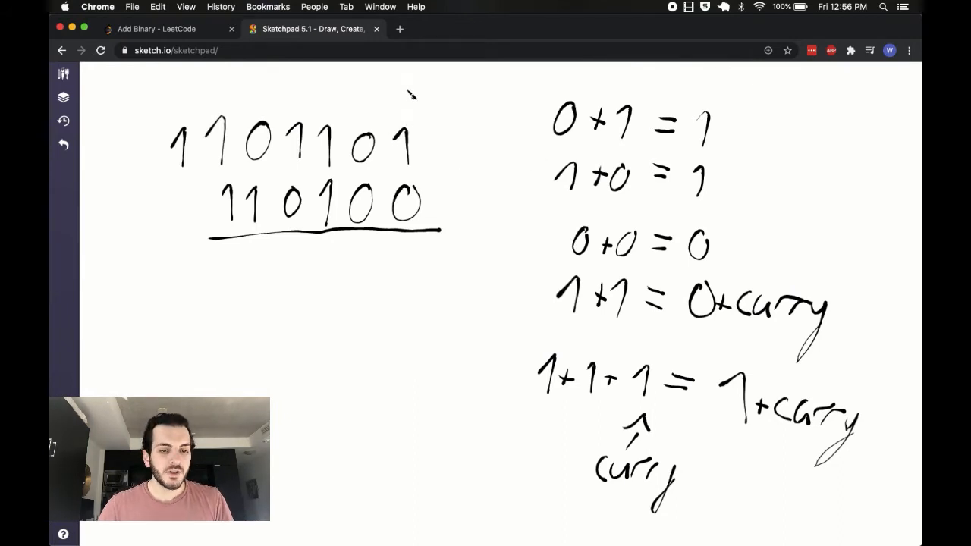
- Hand-write carries and the sum 10100001, then return to the Add Binary LeetCode tab
drag(409, 128, 409, 247)
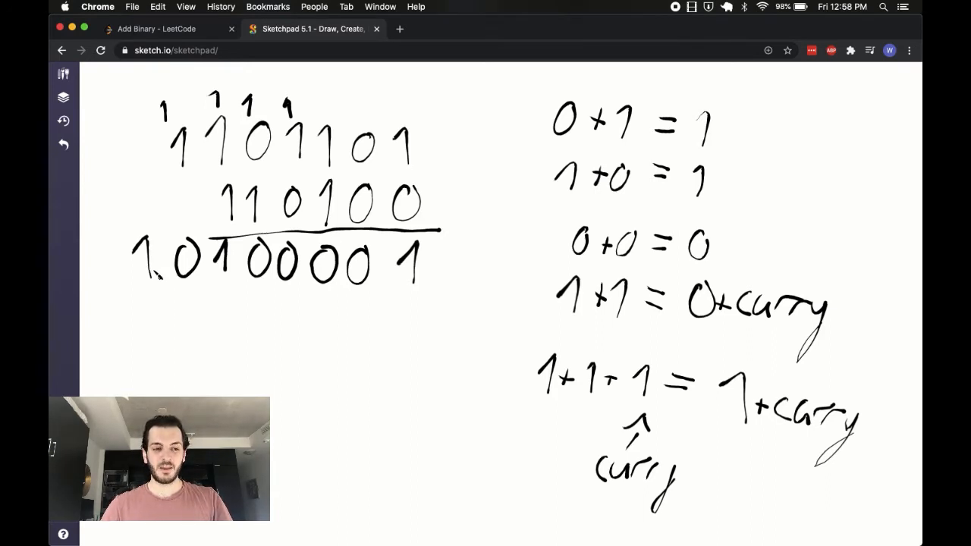
mouse_move(242, 334)
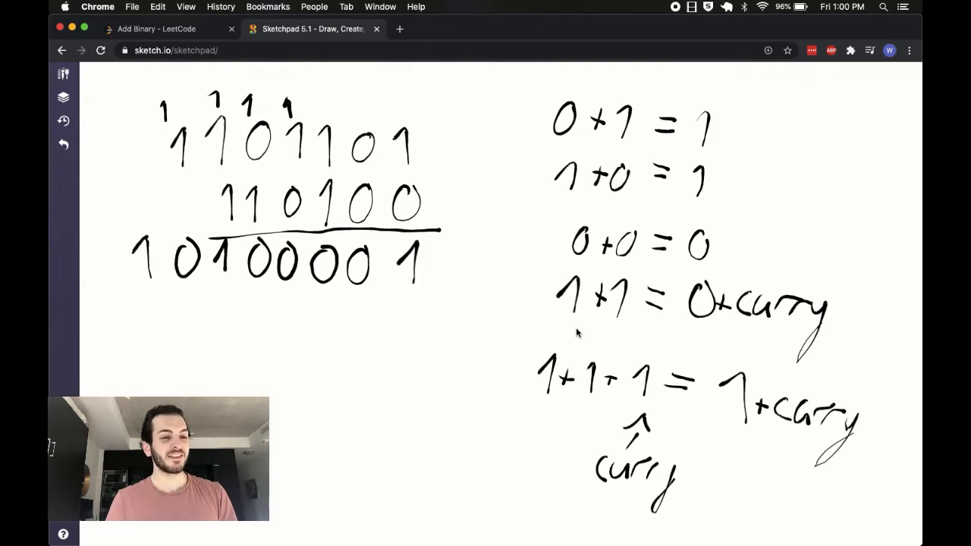
click(159, 29)
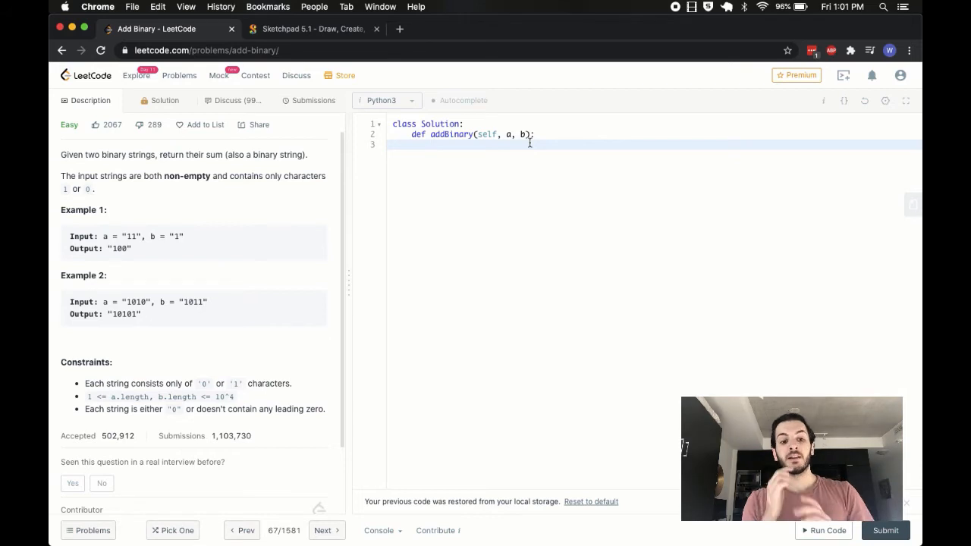
- Set index variables i_a and i_b to each string's last position, len() - 1
text(1)
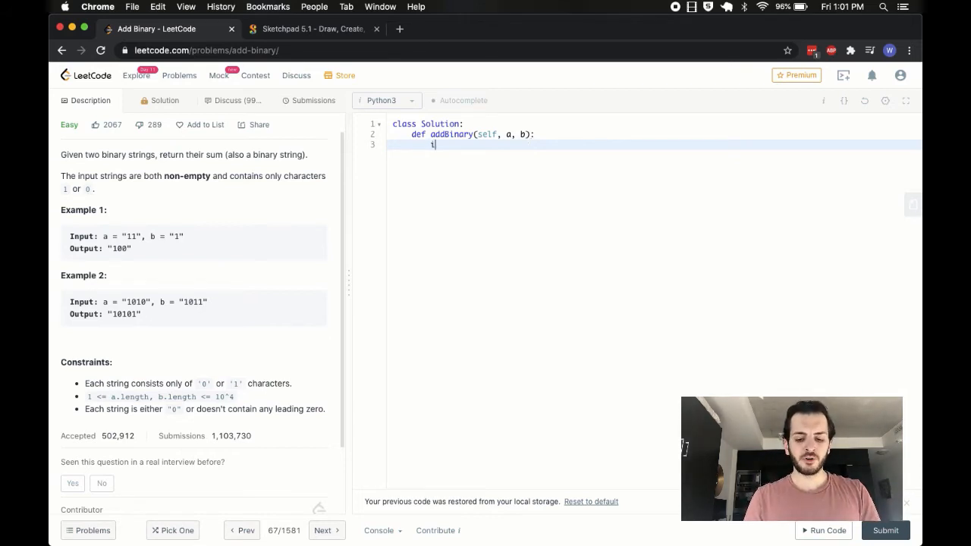
text(i_a)
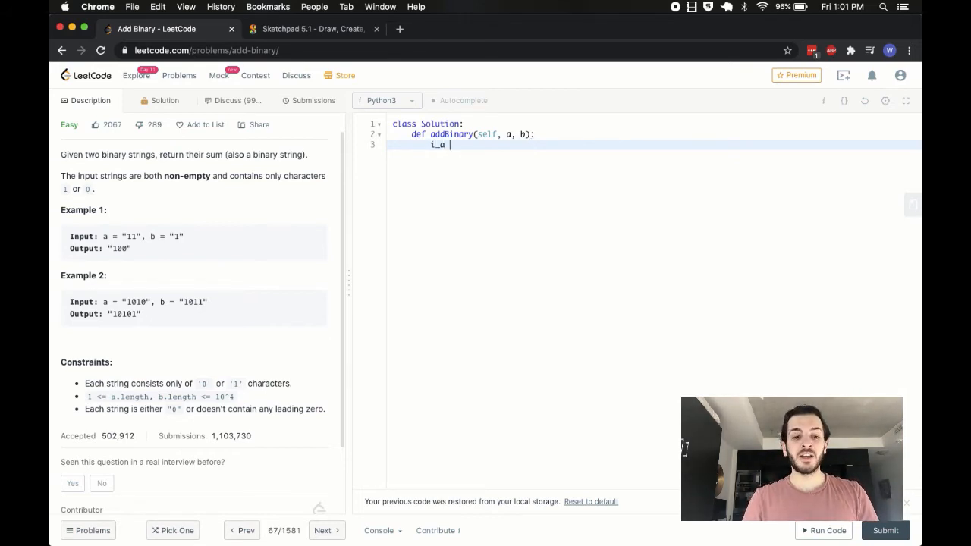
text(= len())
text(i_b = len(b) -)
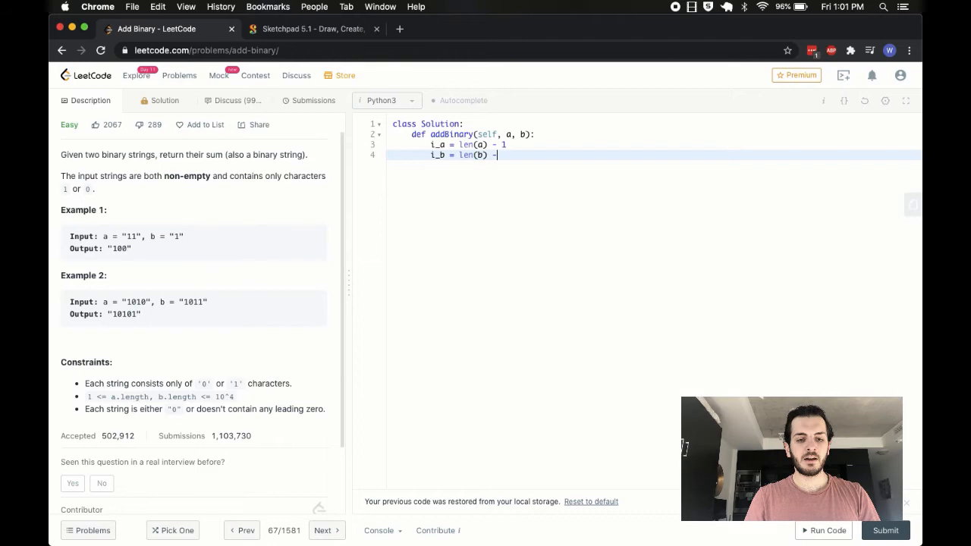
text(1)
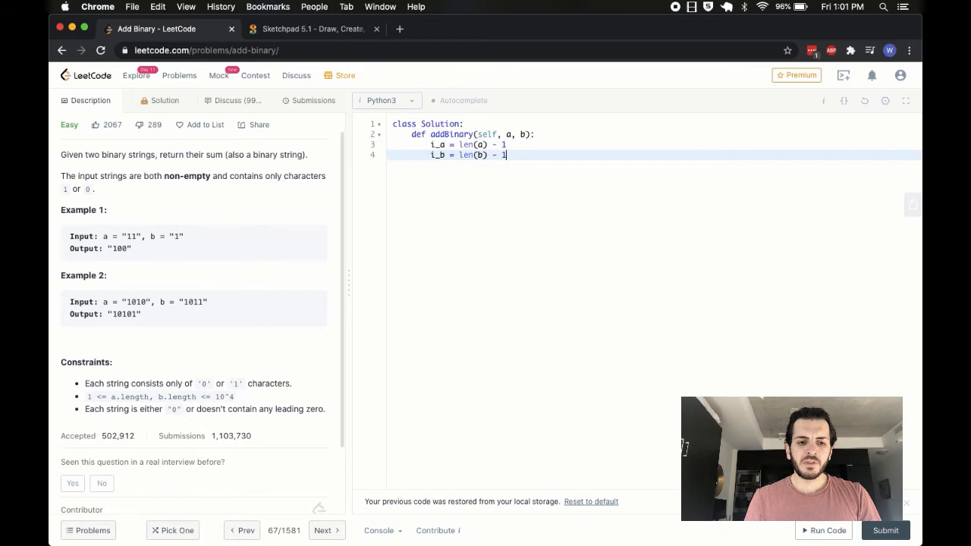
- Initialise carry = 0 and result = '', and add 'return result' below
text(carry)
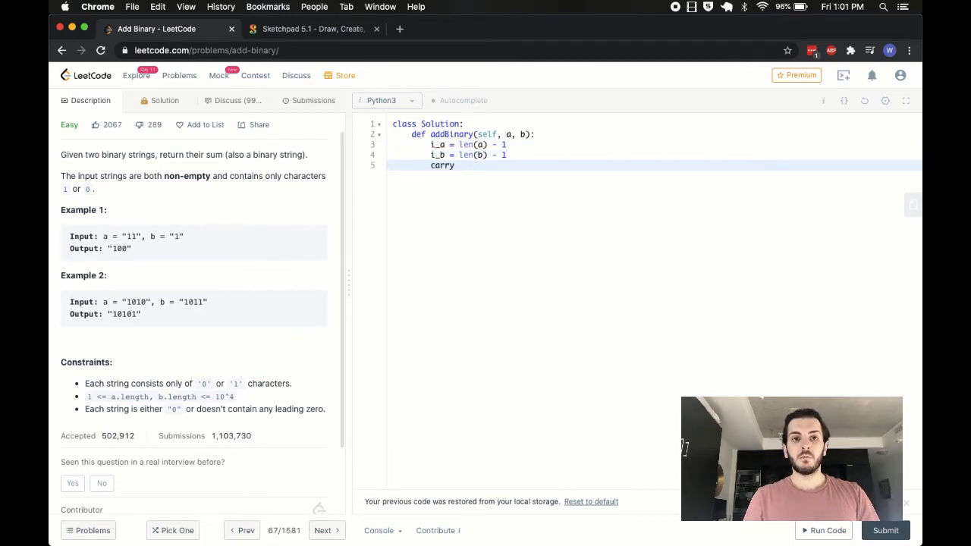
text(= 0)
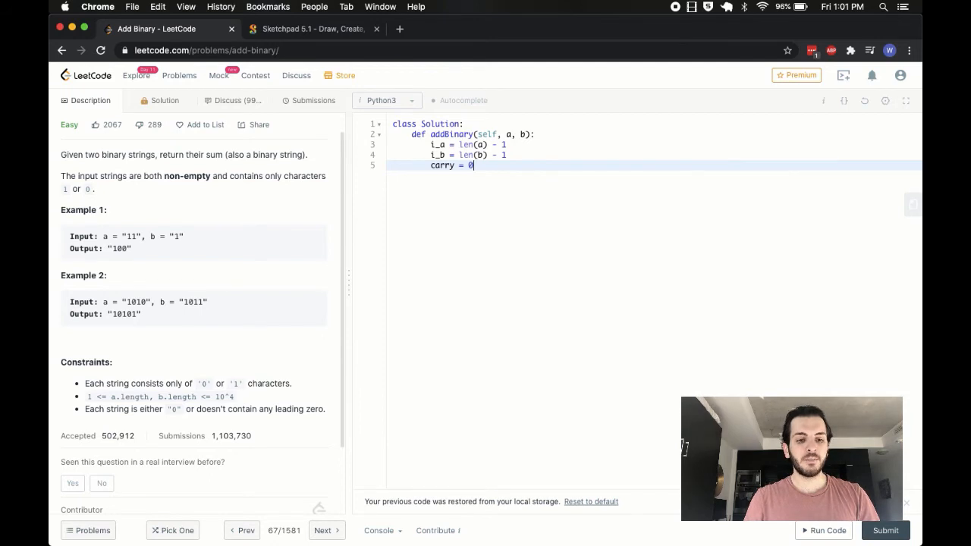
text(result =)
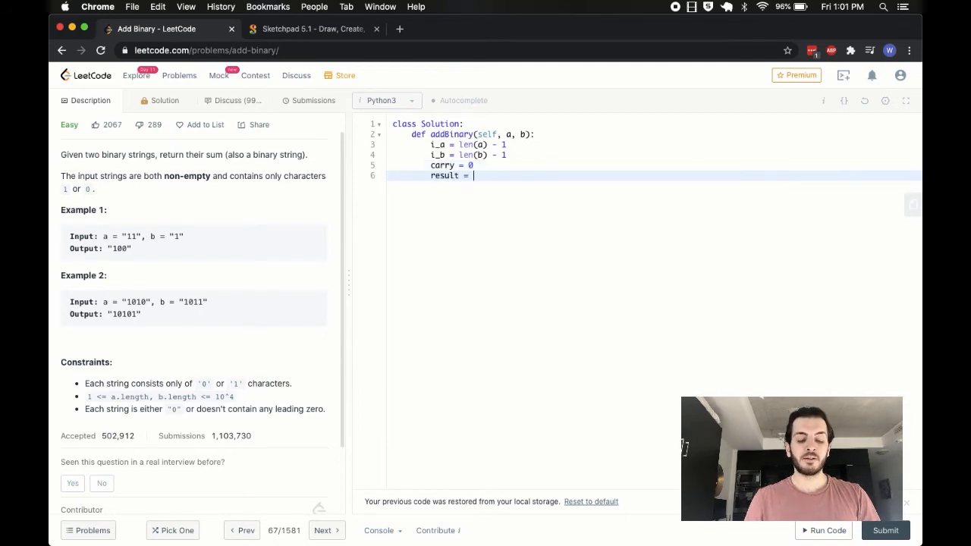
text('')
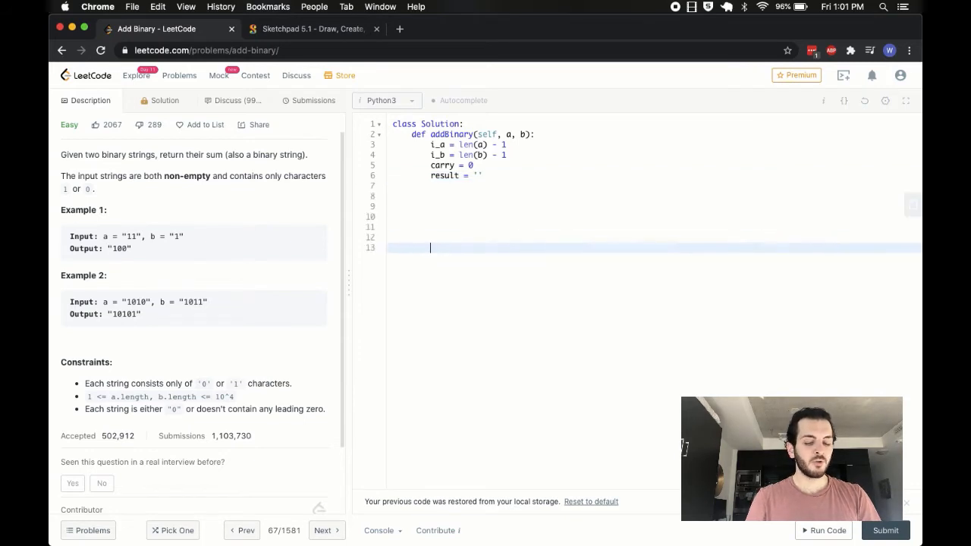
text(return)
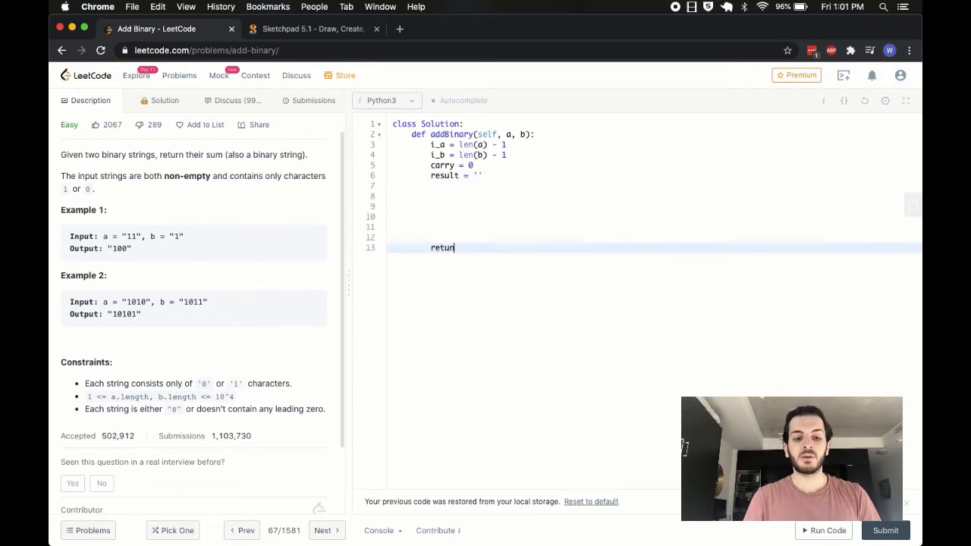
text(result)
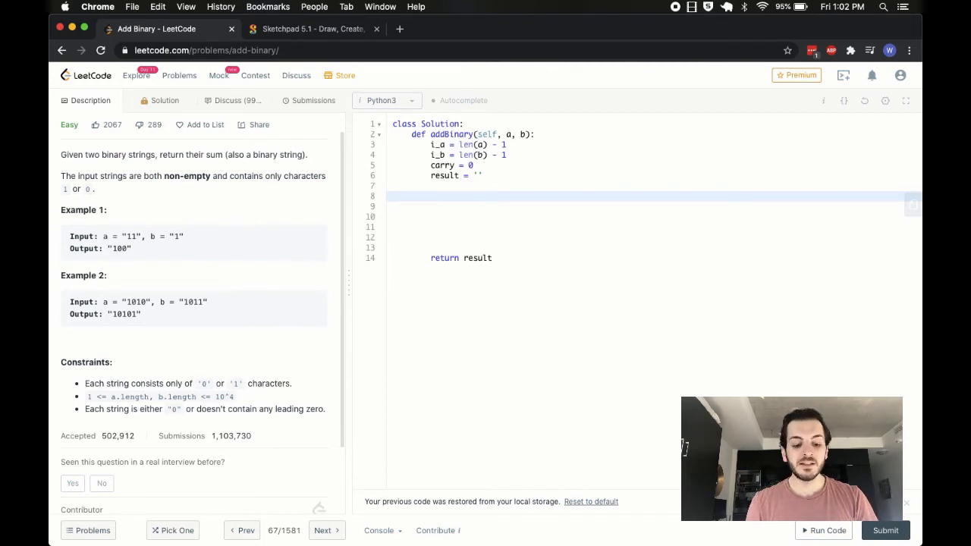
- Write the loop header 'while i_a >= 0 and i_b >= 0:'
text(whi)
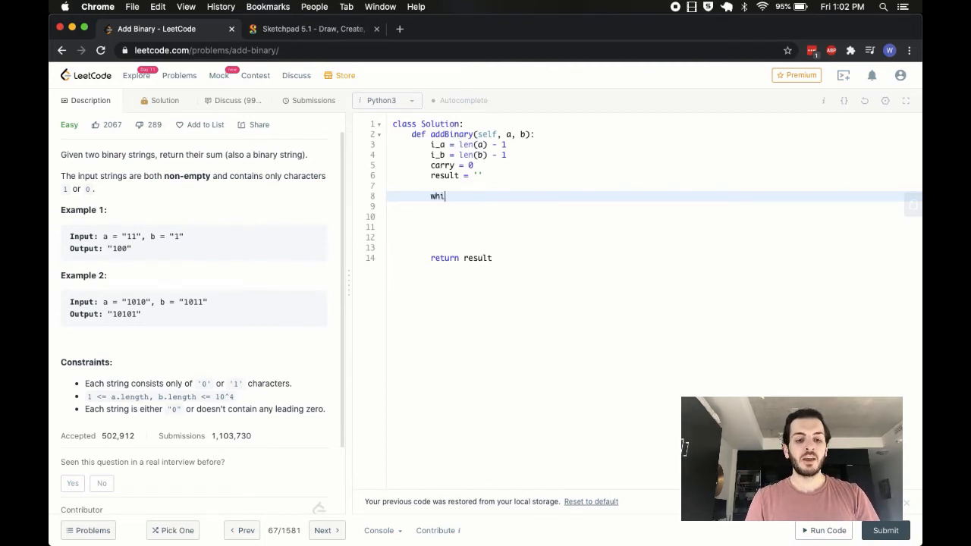
text(le)
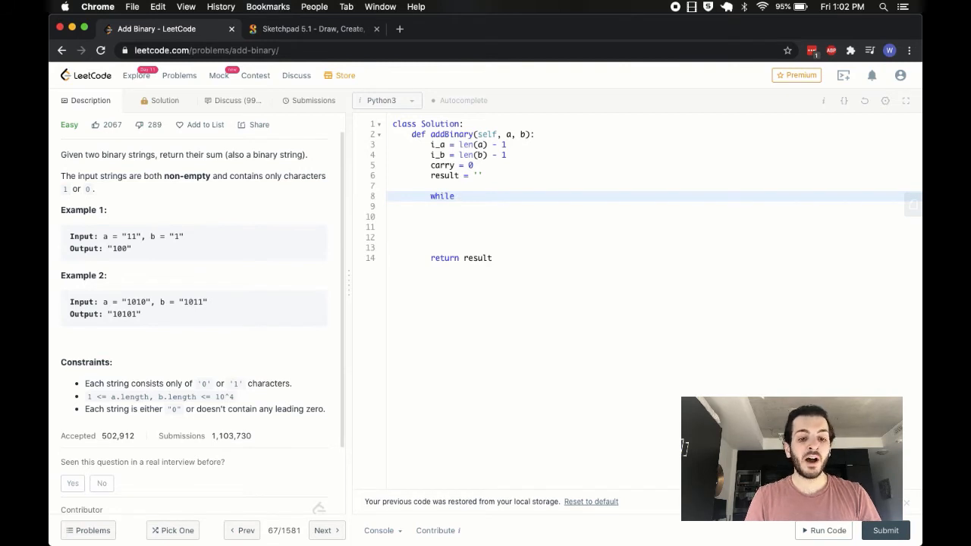
text(i_a >= 0 and i)
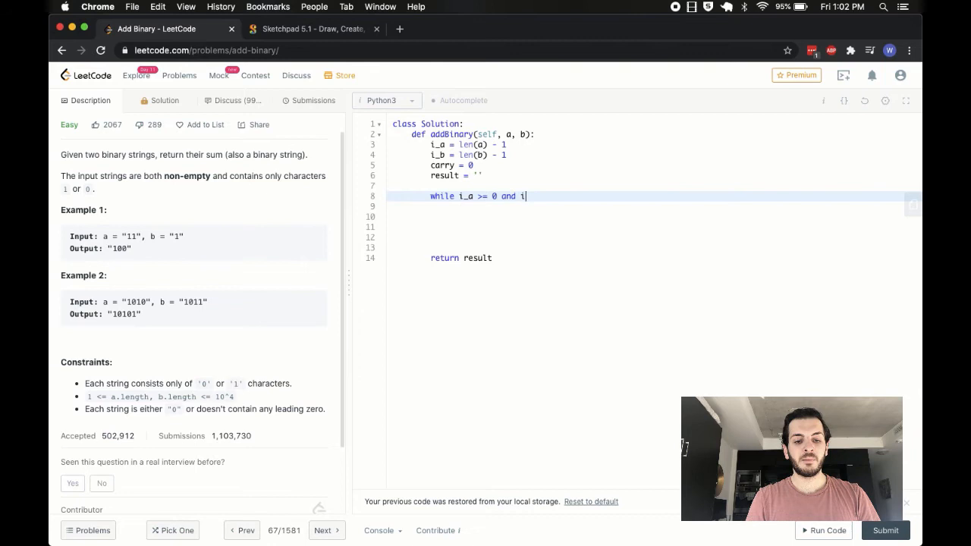
text(_b >=)
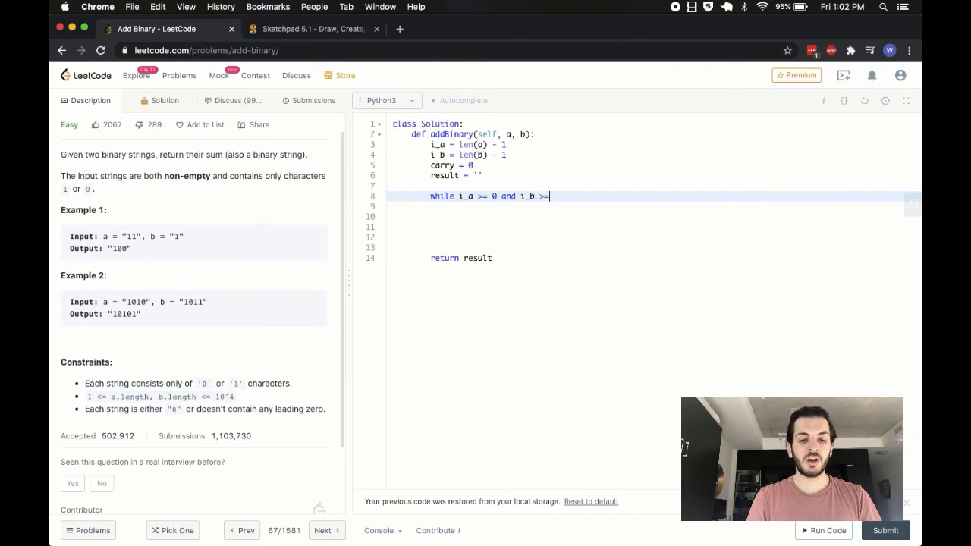
text(0:)
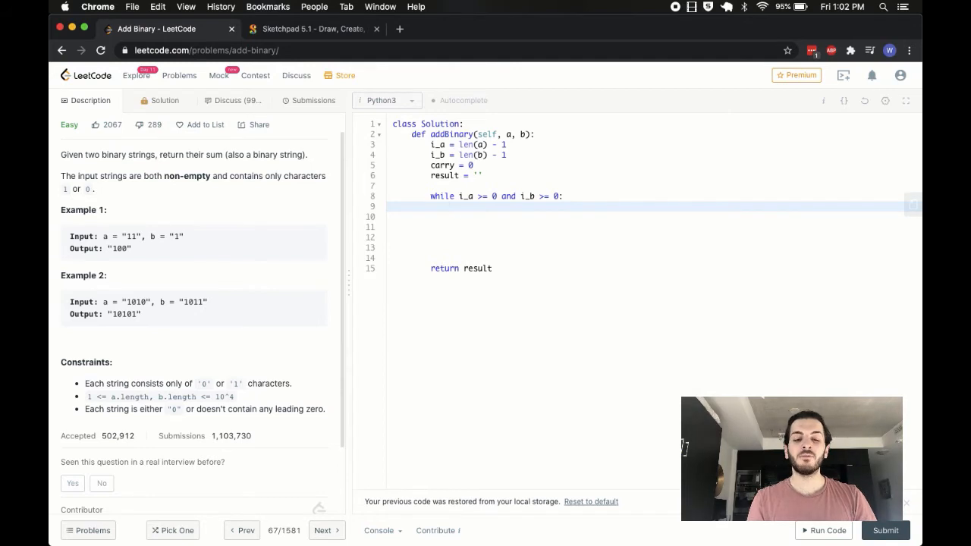
- Start the loop body with 'total = carry' followed by an 'if i_a >= 0:' check
text(total =)
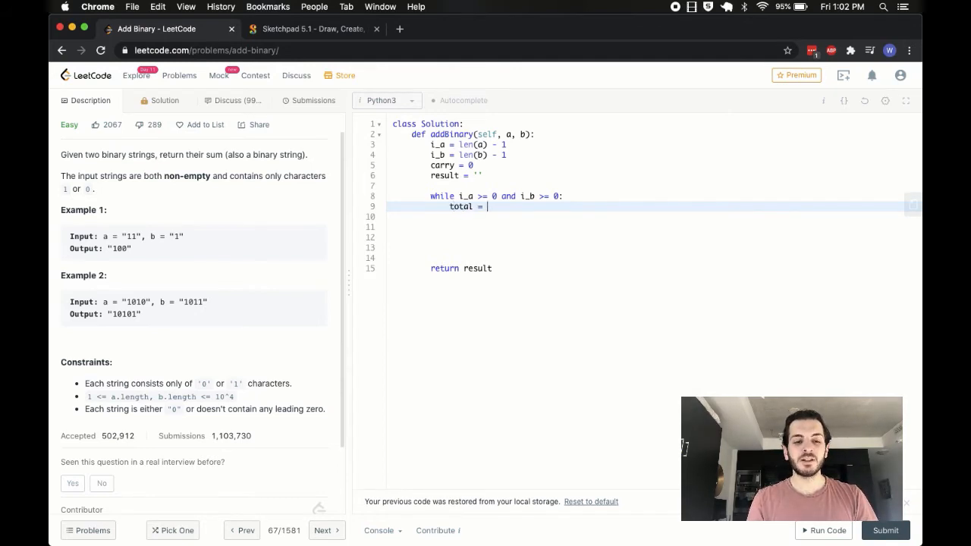
text(carry)
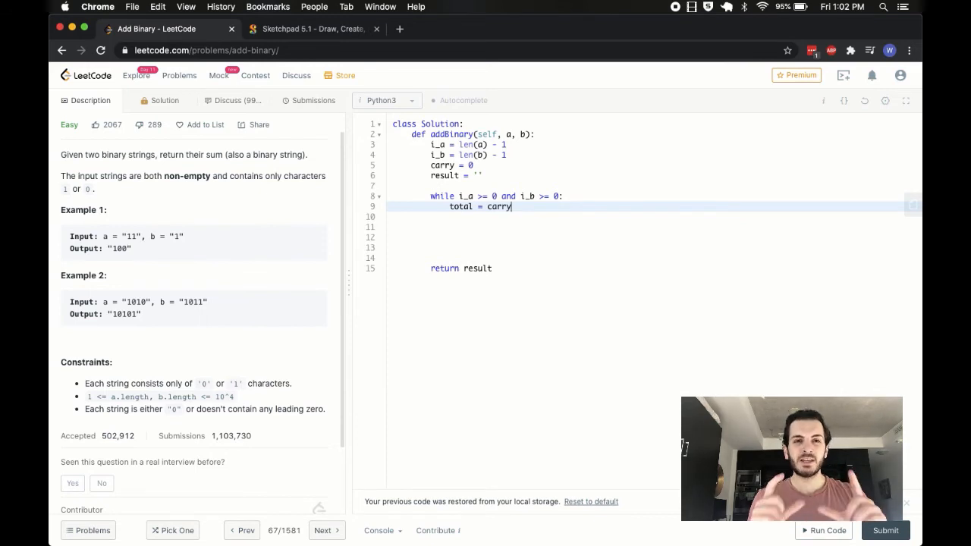
key(enter)
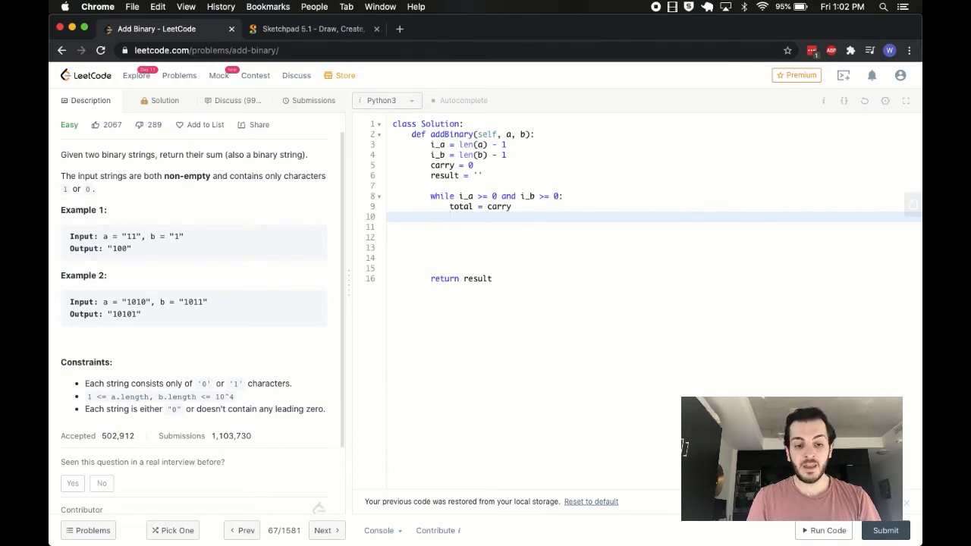
text(if i)
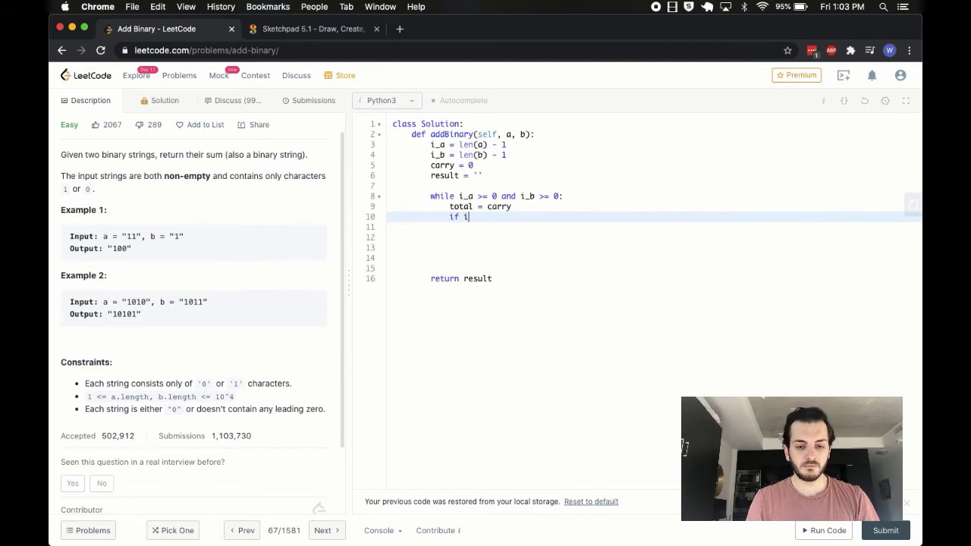
text(_a)
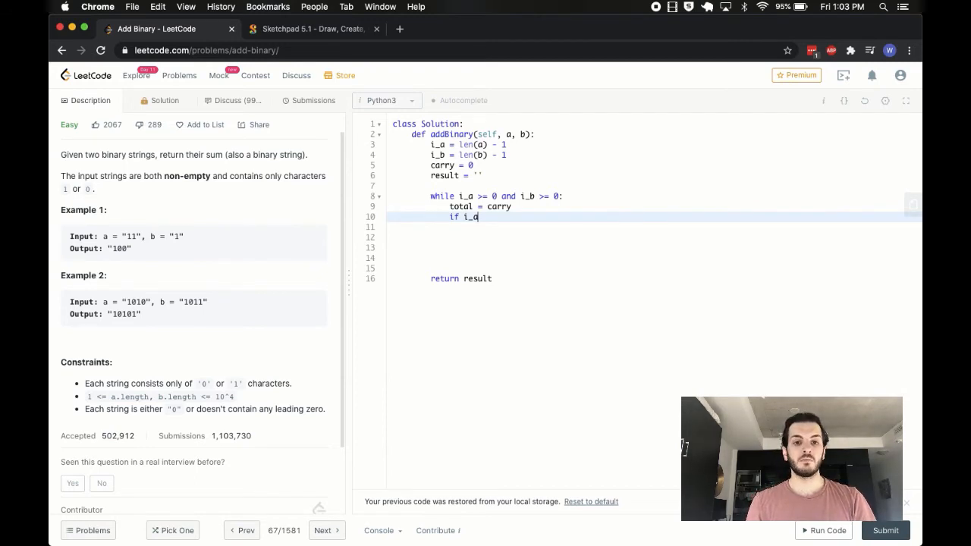
text(>= 0:)
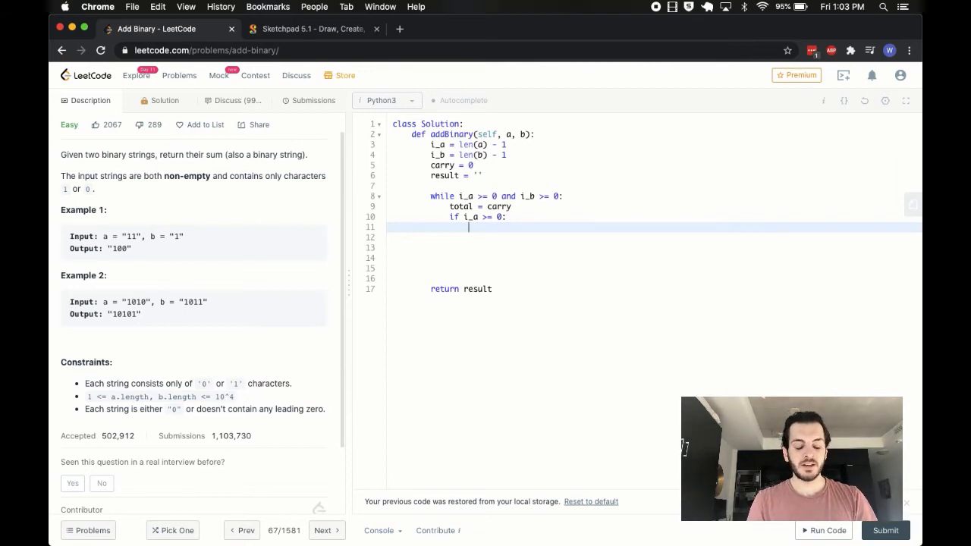
- Add 'total += int(a[i_a])' under the i_a check
text(total +=)
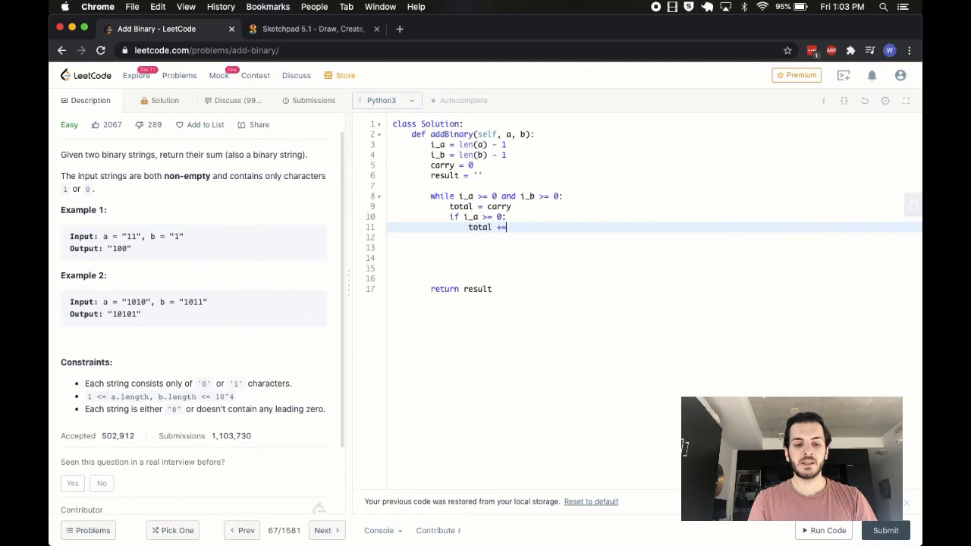
text(a[i])
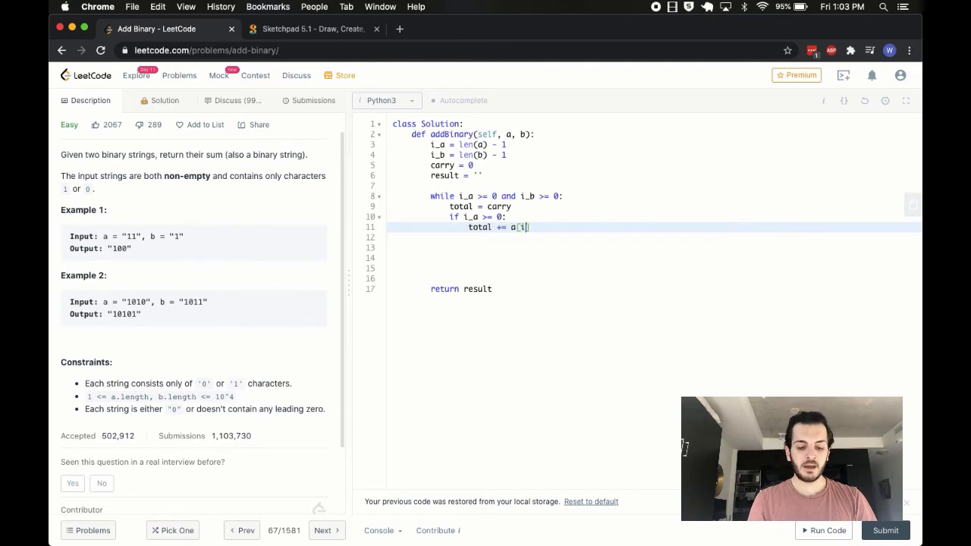
text(_a])
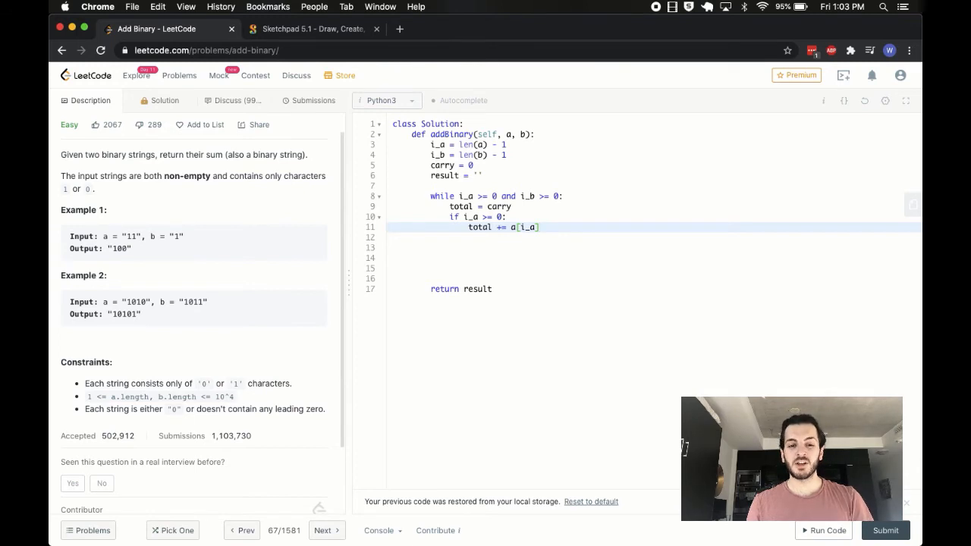
text(int()
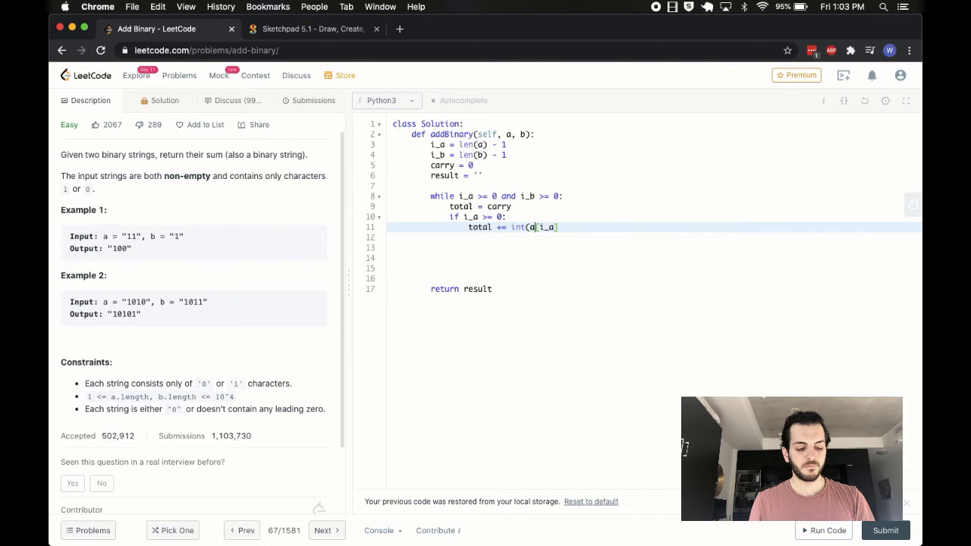
text())
click(654, 238)
text(i)
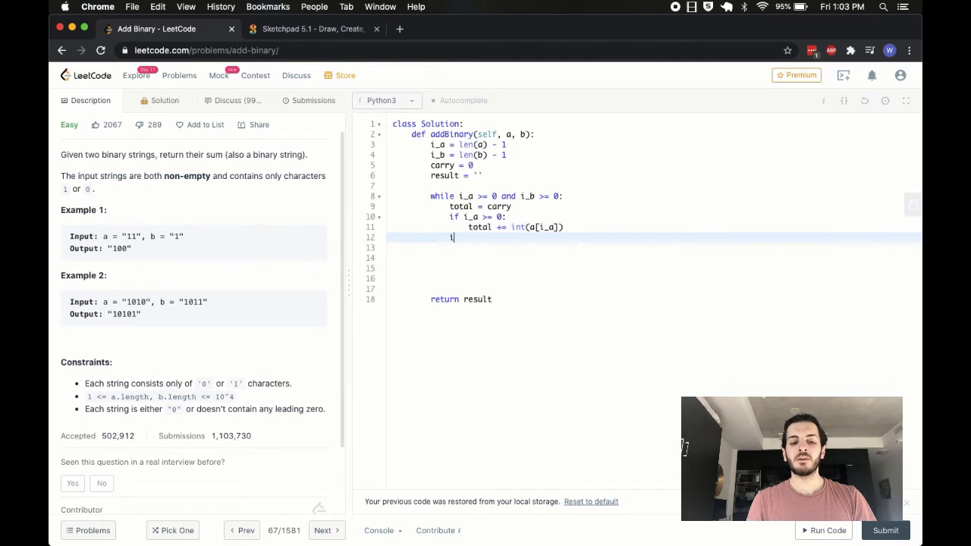
- Add 'if i_b >= 0: total += int(b[i_b])' and bring back the Sketchpad sketch
text(f i_b >= 0:)
click(654, 247)
text(total += i)
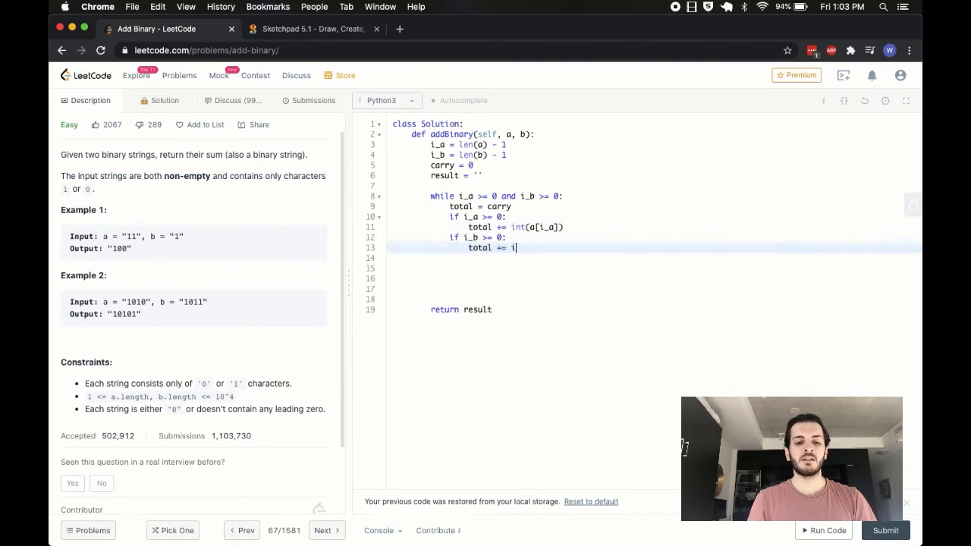
text(nt(b[i]))
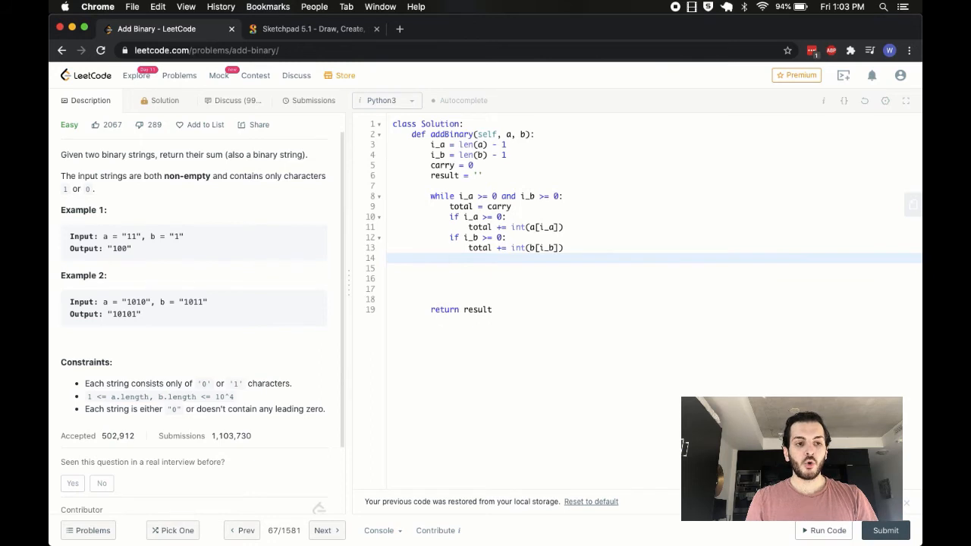
click(311, 29)
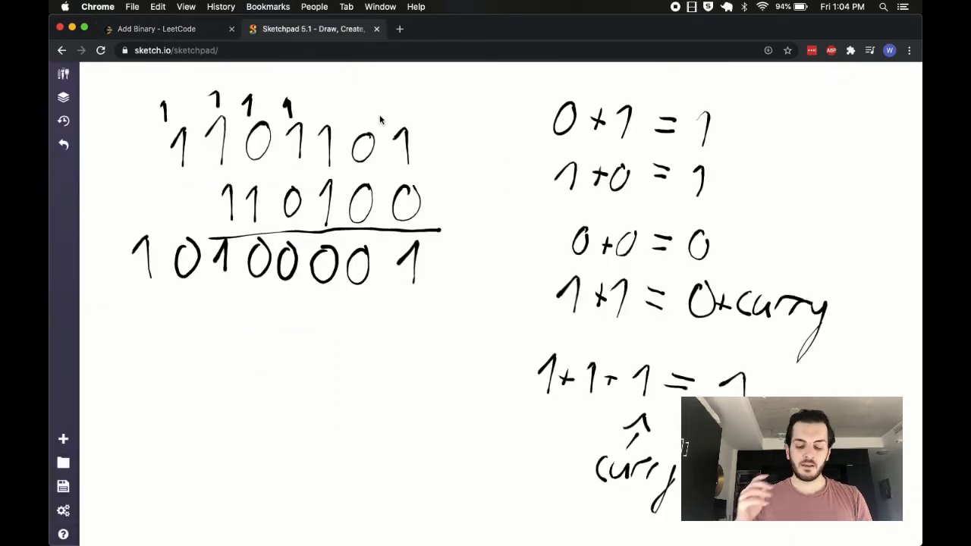
mouse_move(116, 396)
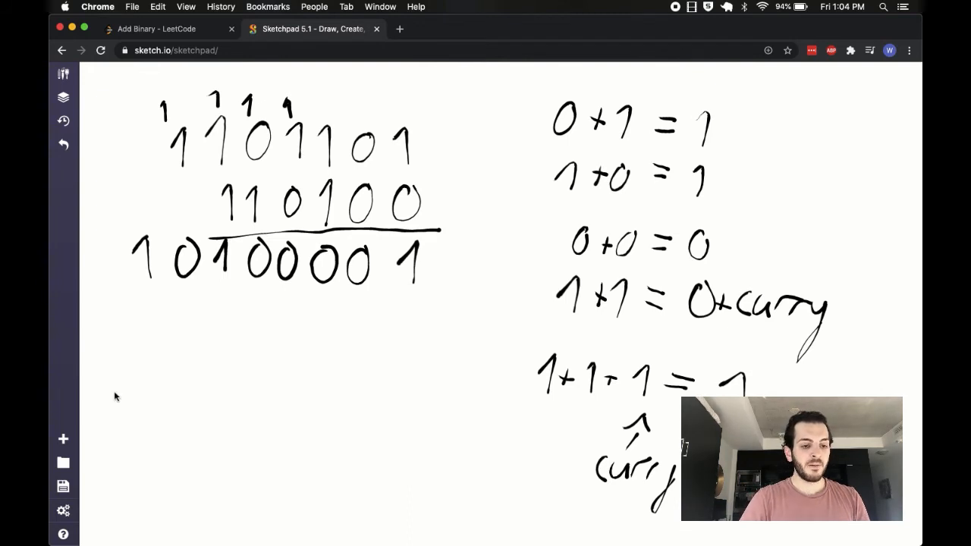
mouse_move(123, 465)
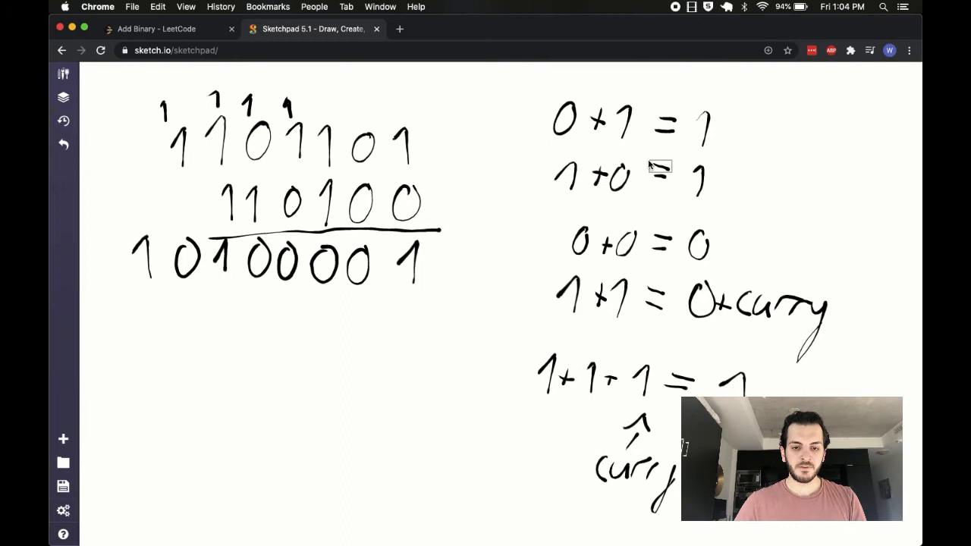
mouse_move(531, 40)
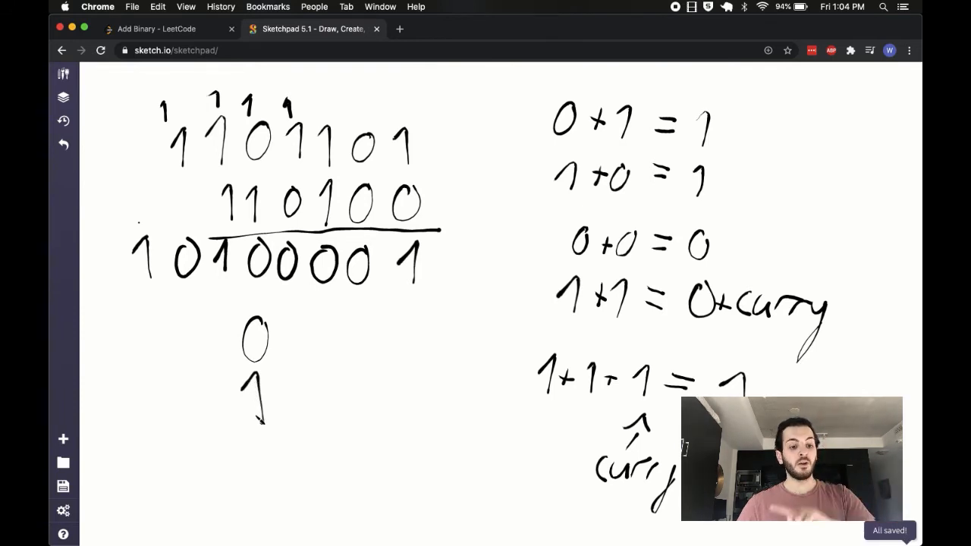
- Draw sums 2 and 3 under the example, labelled 0+0, 0+1, 1+1, with 1+1+1 marked carry
drag(250, 440, 273, 463)
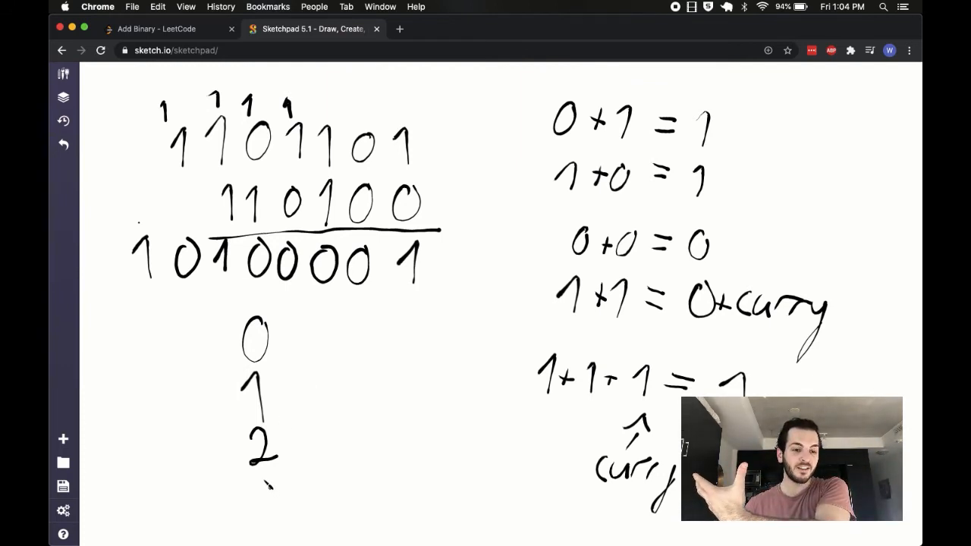
drag(254, 474, 276, 504)
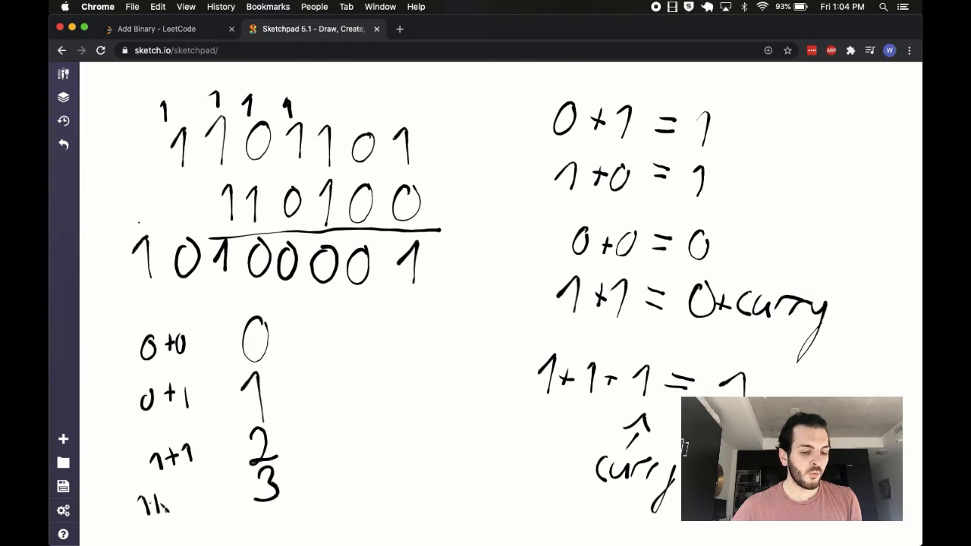
drag(137, 505, 212, 501)
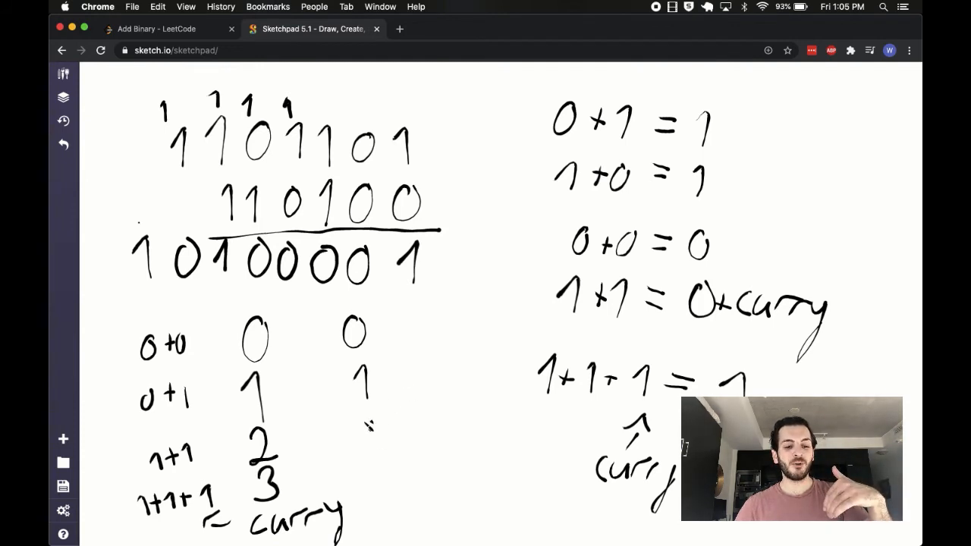
- Write result digits 0, 1, 0, 1 beside the sums and mark sums 0 to 3 with %2
drag(368, 421, 372, 444)
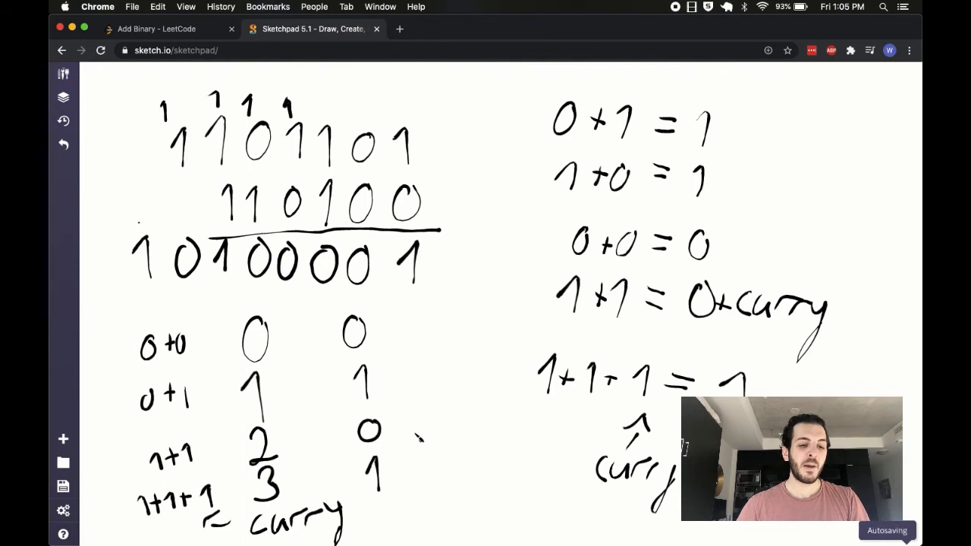
drag(409, 433, 478, 436)
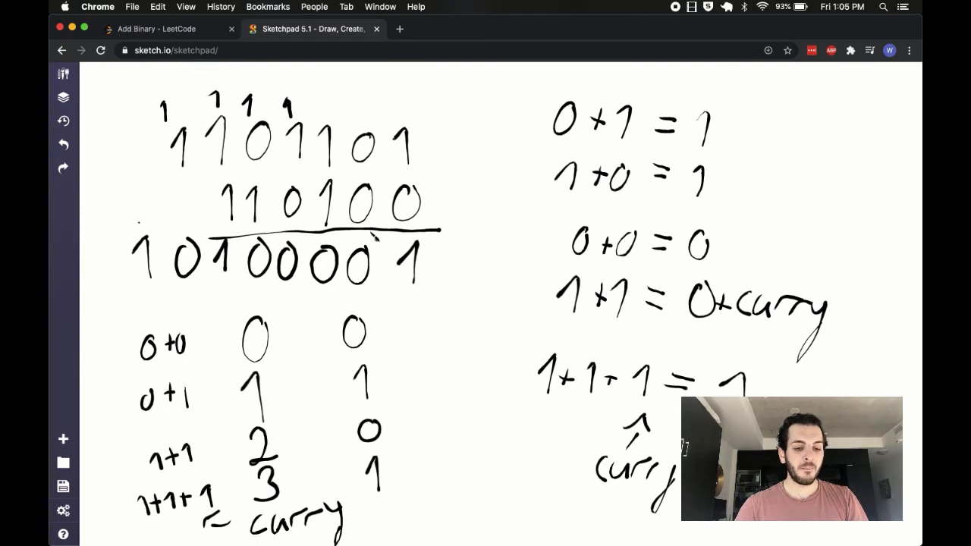
drag(368, 304, 383, 493)
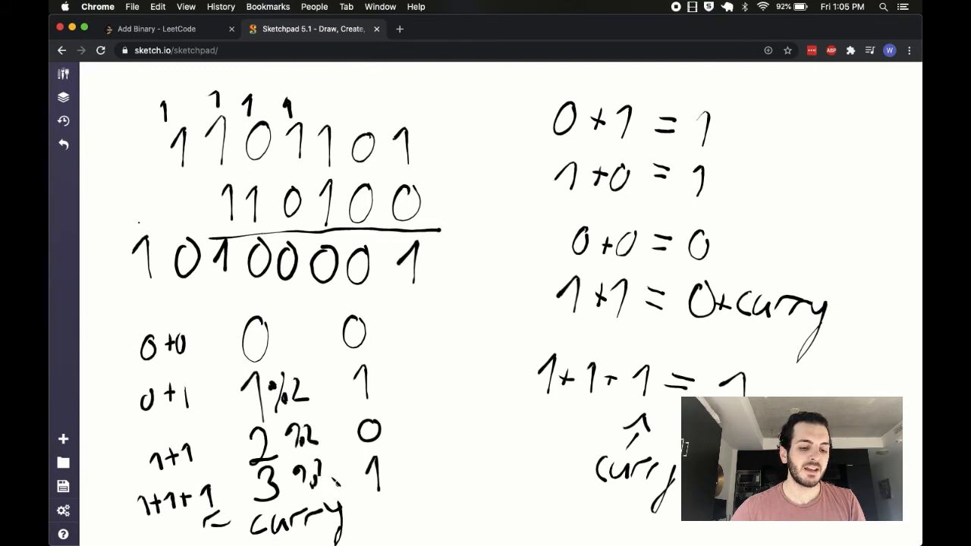
drag(273, 341, 326, 353)
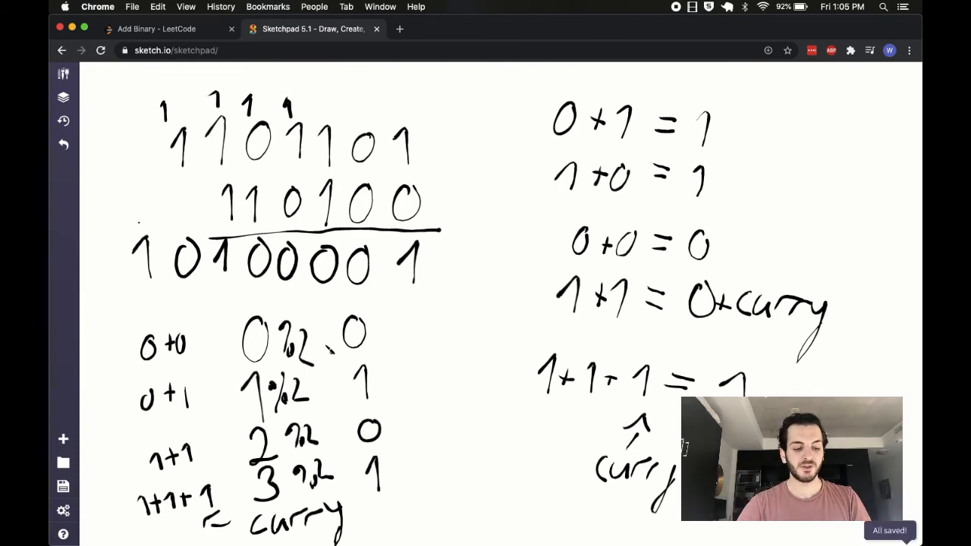
- In the LeetCode loop, type result = (total % 2) + result on line 15
click(155, 28)
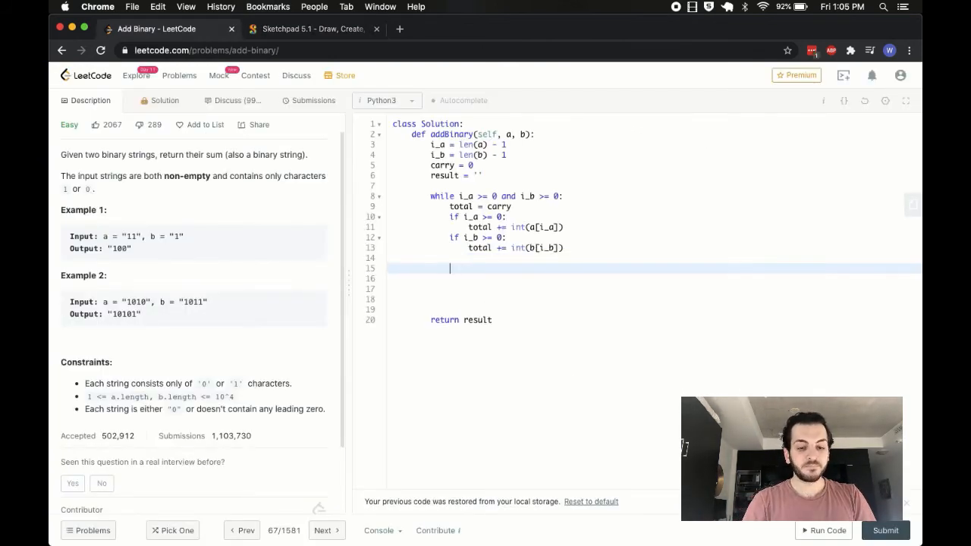
text(result =)
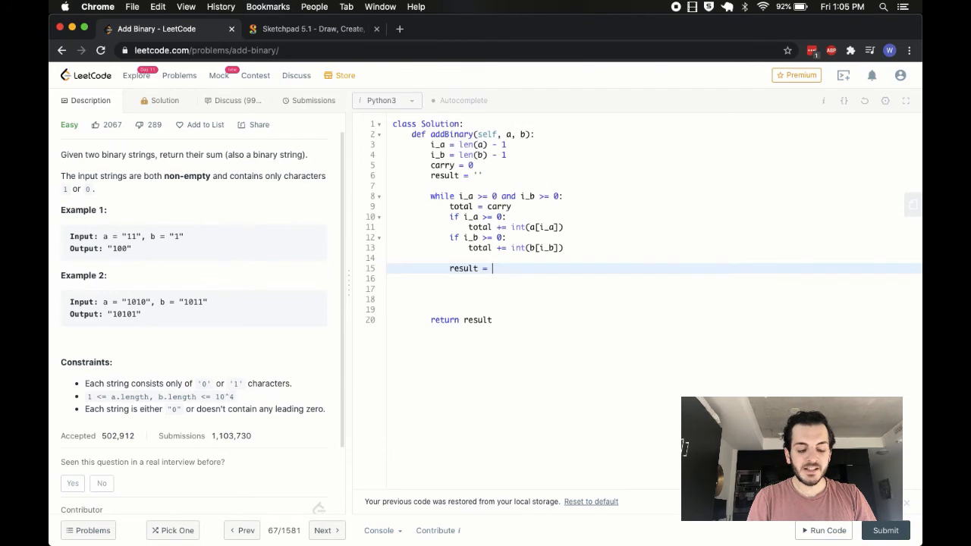
text((total)
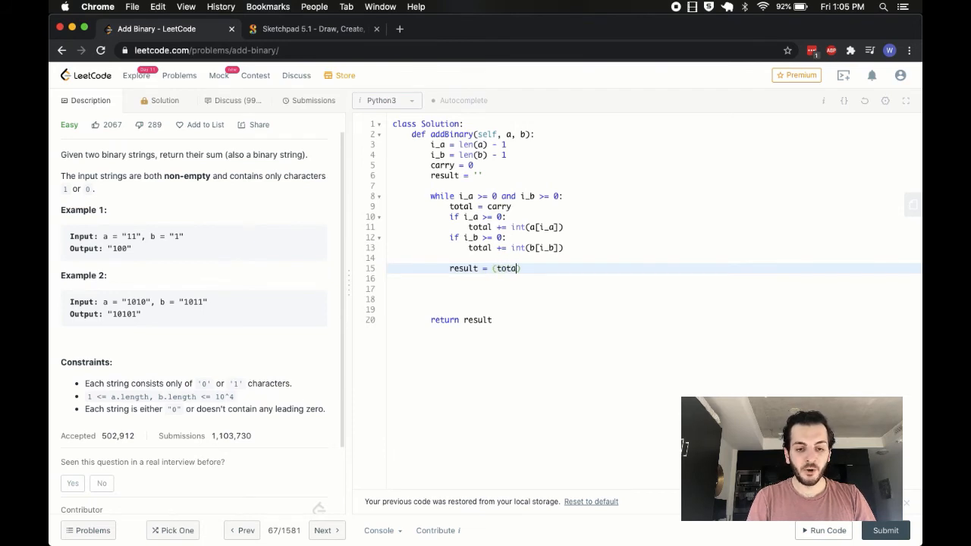
text(" ")
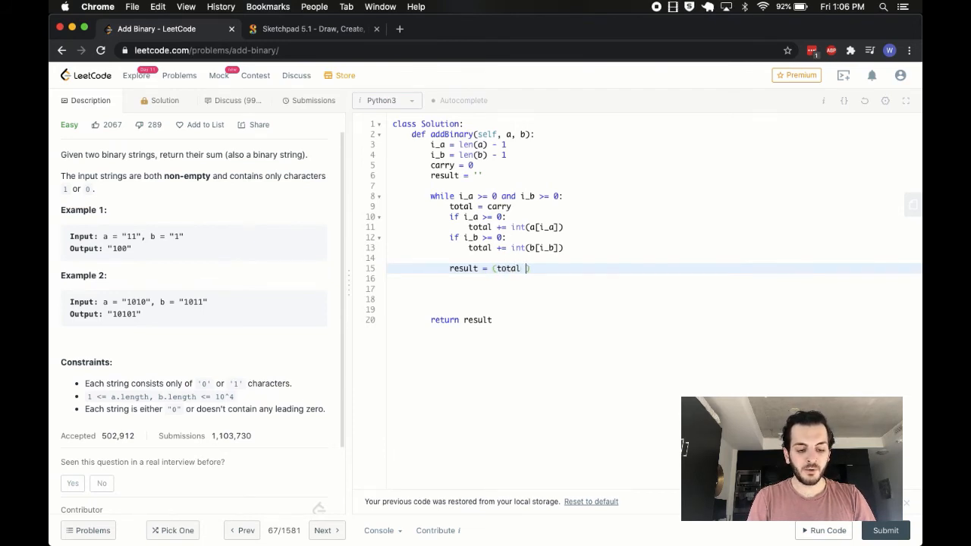
text(% 2) +)
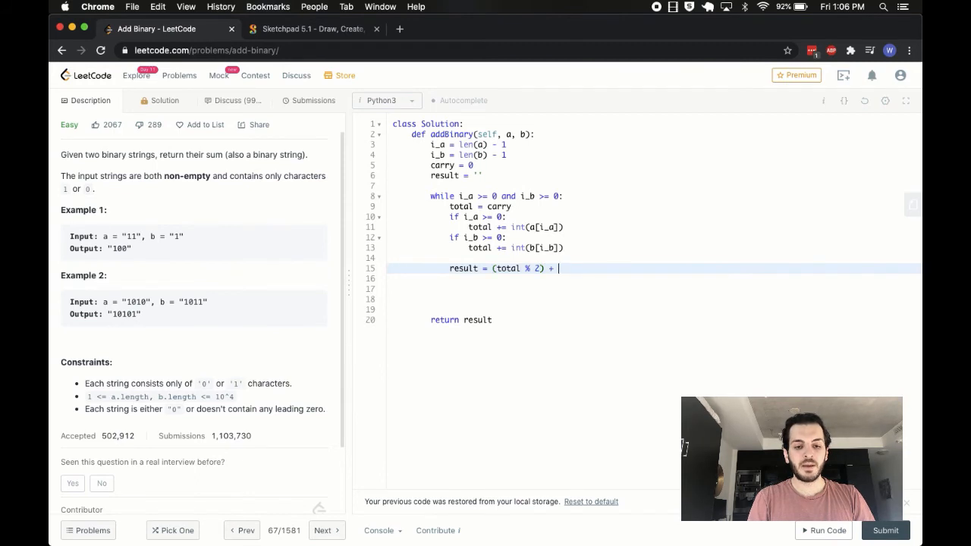
text(result)
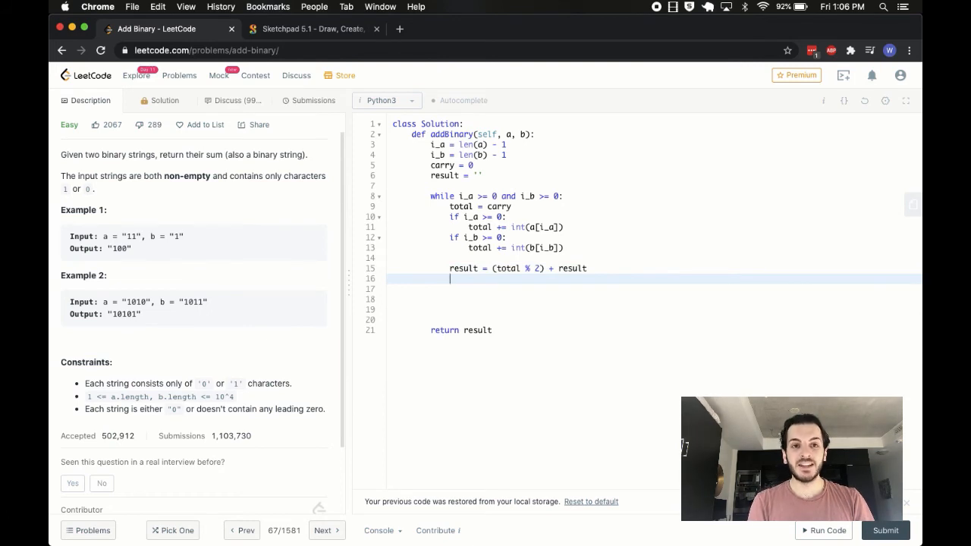
- Replace a briefly typed 'if total == 2' carry check with carry = total // 2, removing blank lines
text(o)
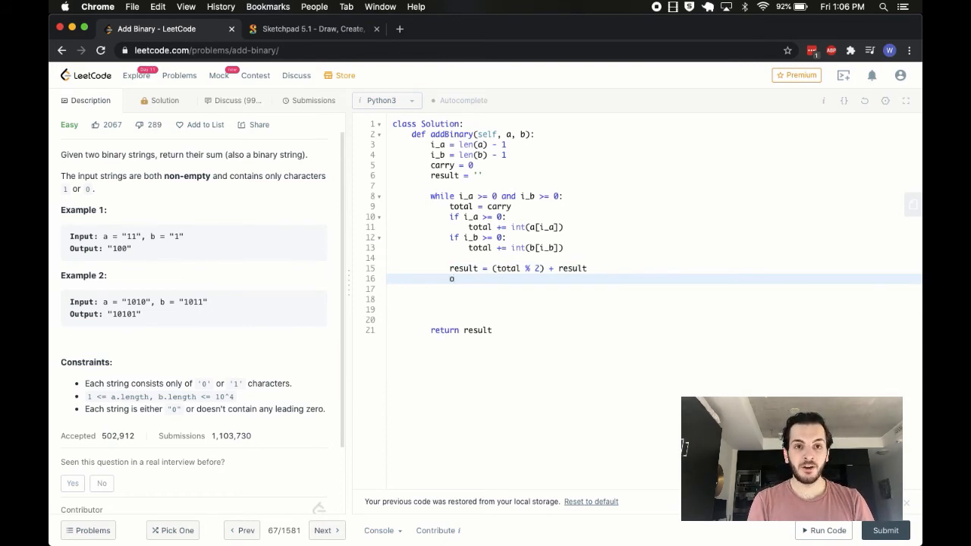
key(backspace)
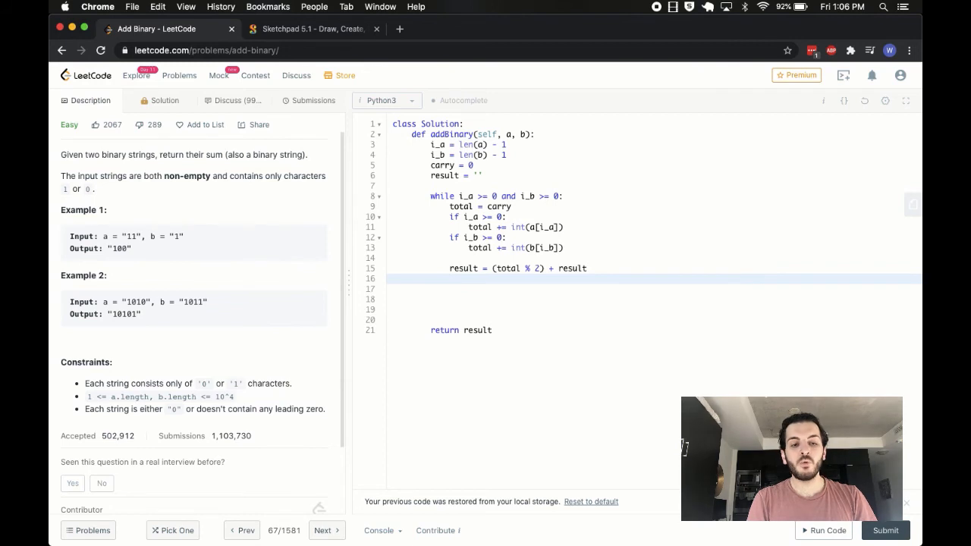
text(if)
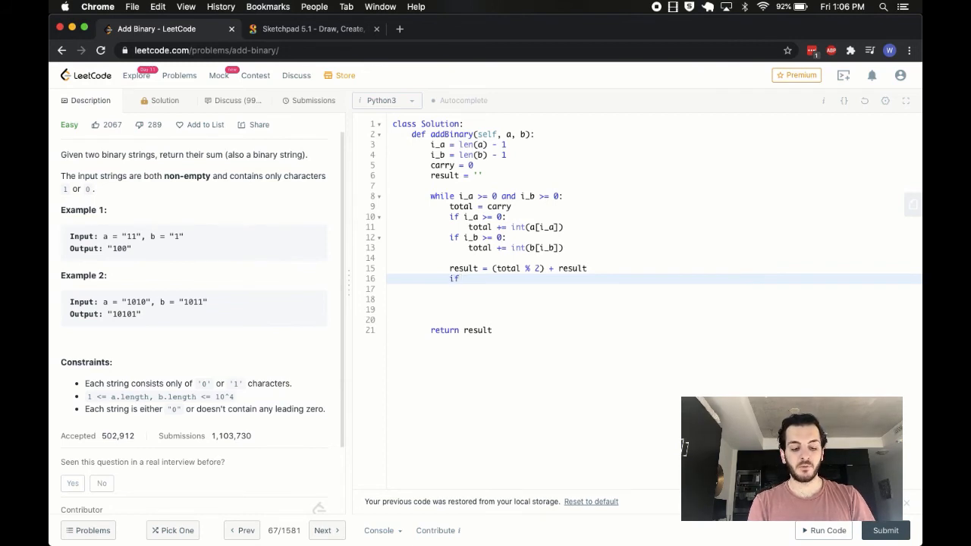
text(total >)
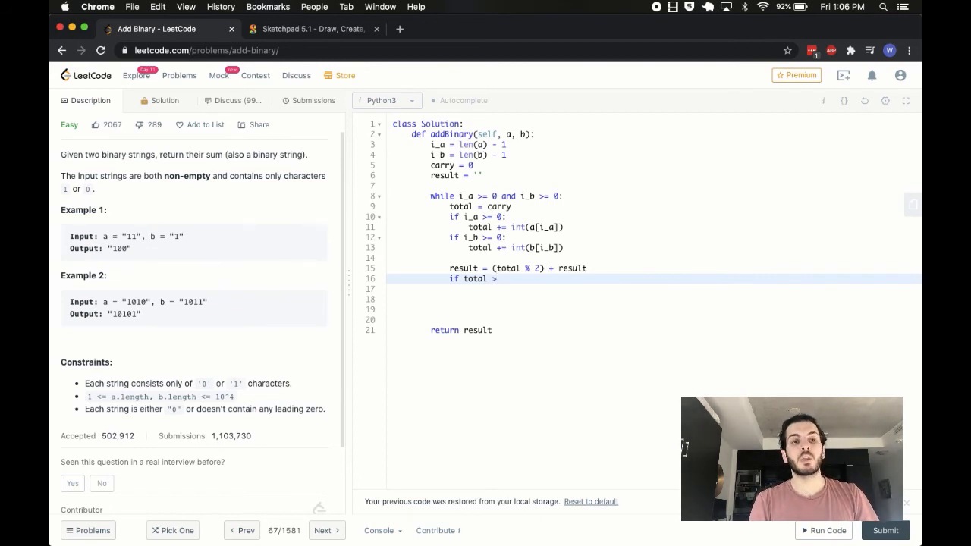
text(= 2)
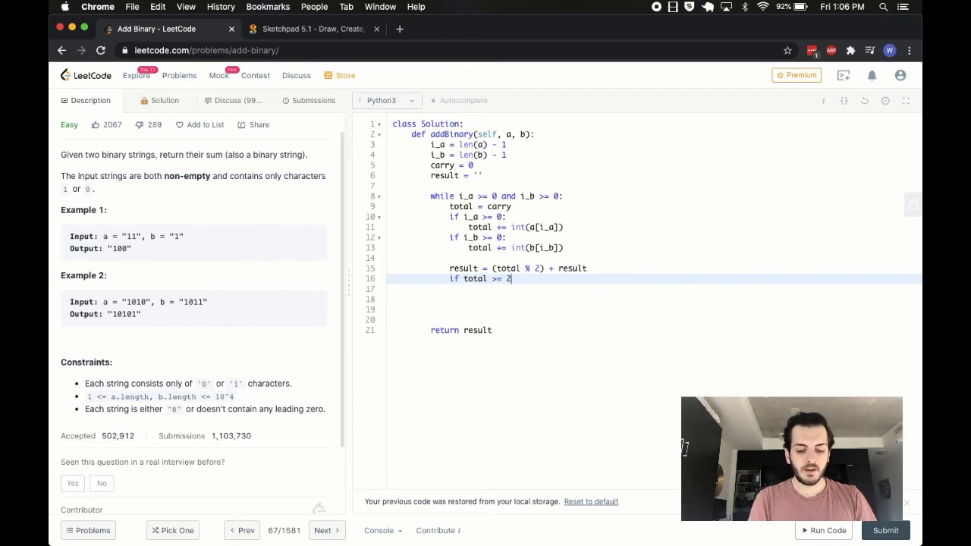
text(:)
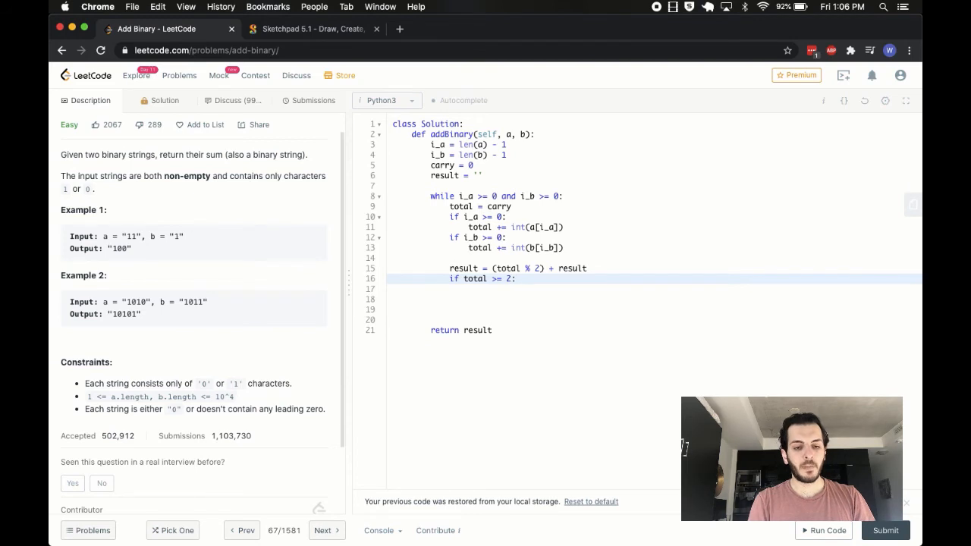
text(carr)
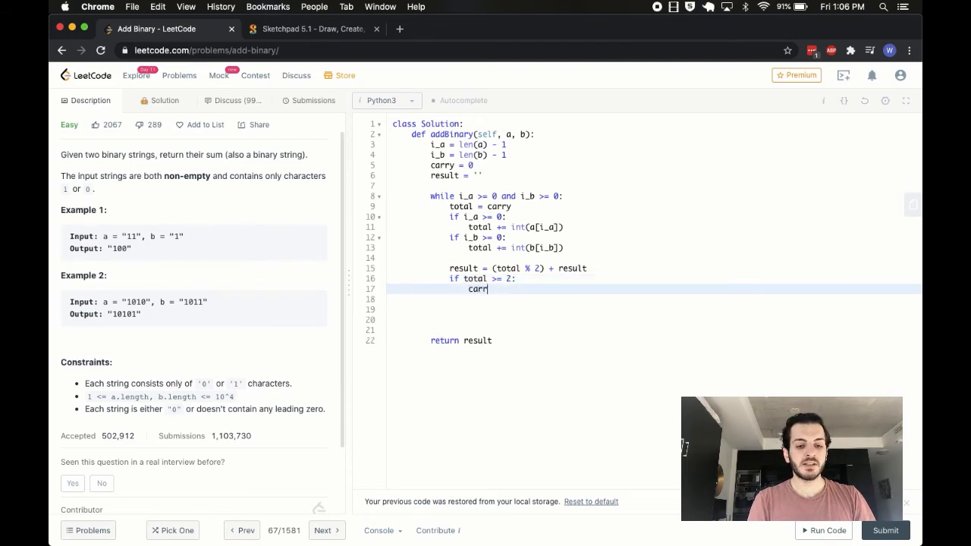
text(y = 1)
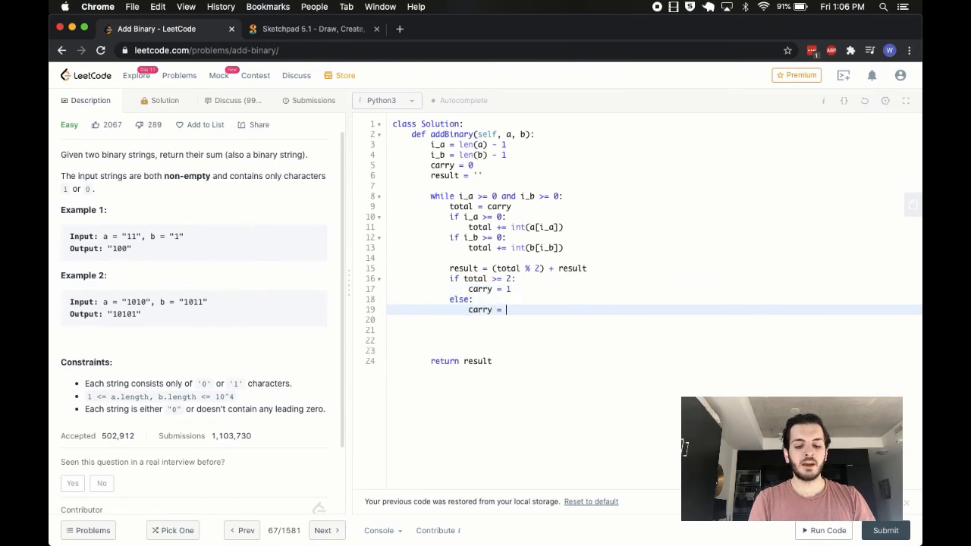
text(0)
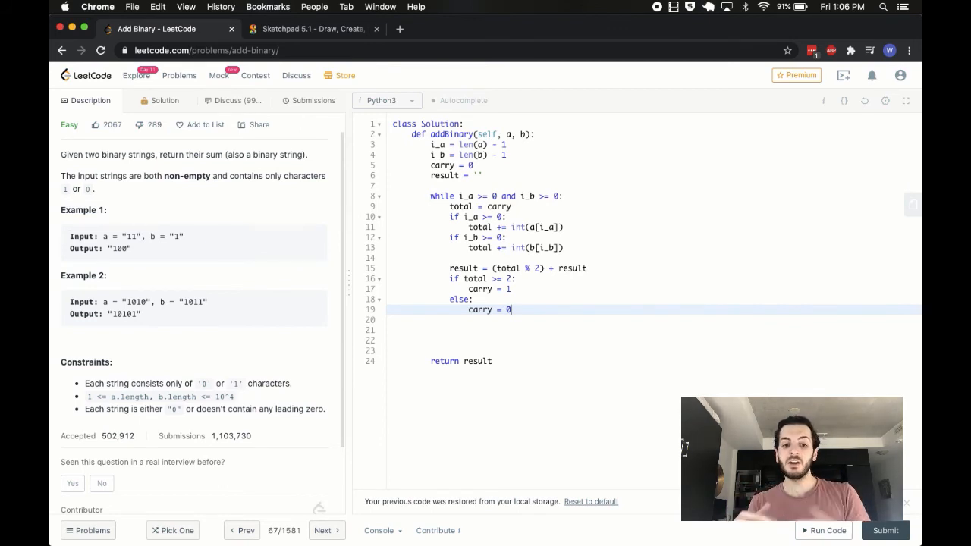
drag(453, 278, 511, 310)
text(c)
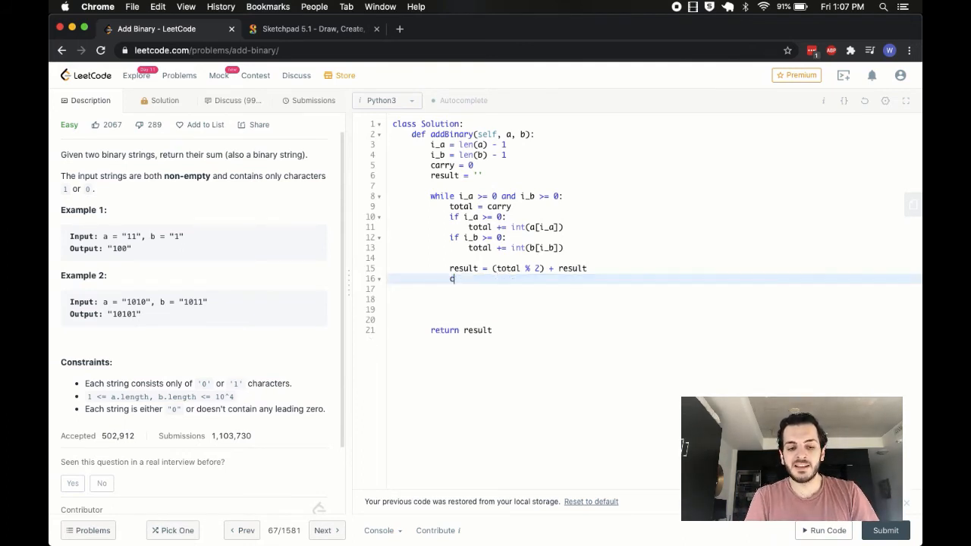
text(arry = ttotal // 2)
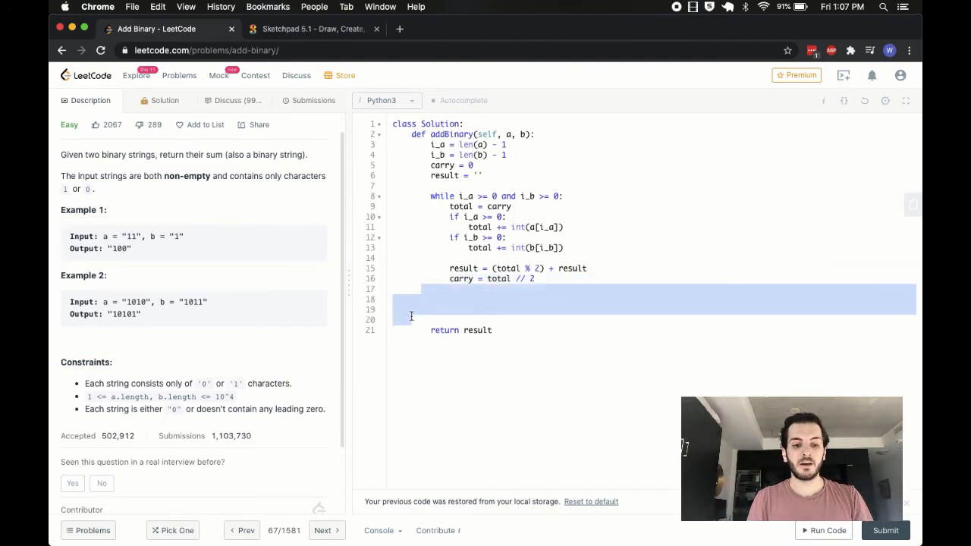
key(Backspace)
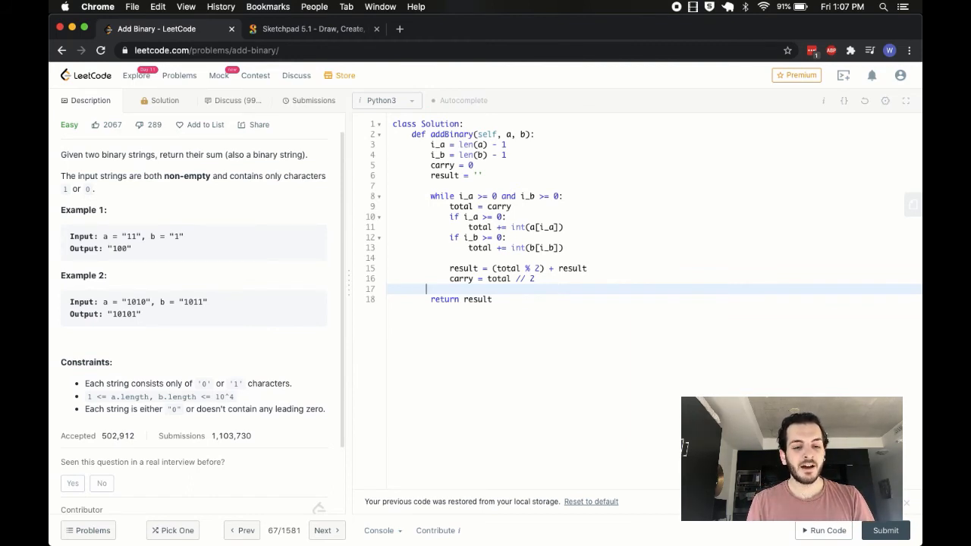
- Switch to the Sketchpad tab to review the binary addition carry notes
click(311, 28)
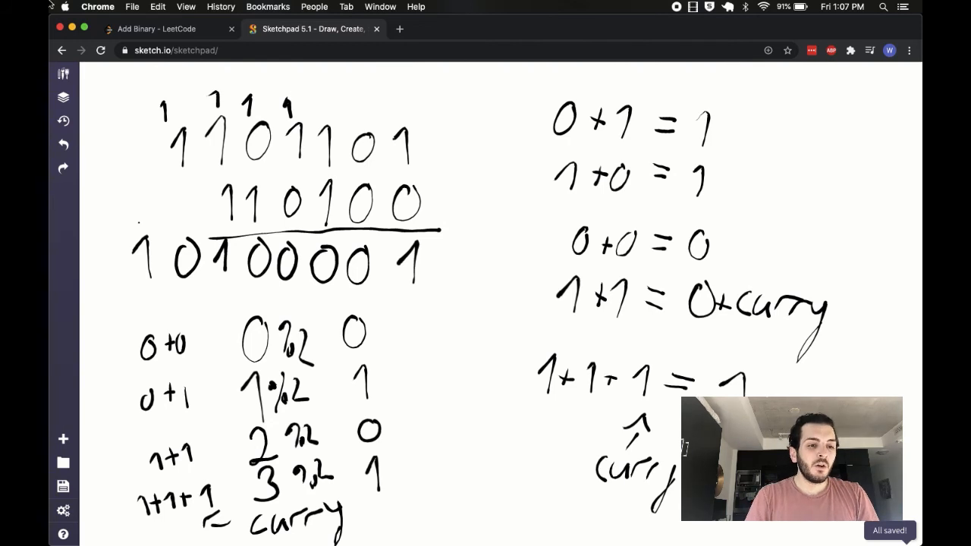
- After the loop, add 'if carry == 1:' with body result = '1' + result
click(152, 28)
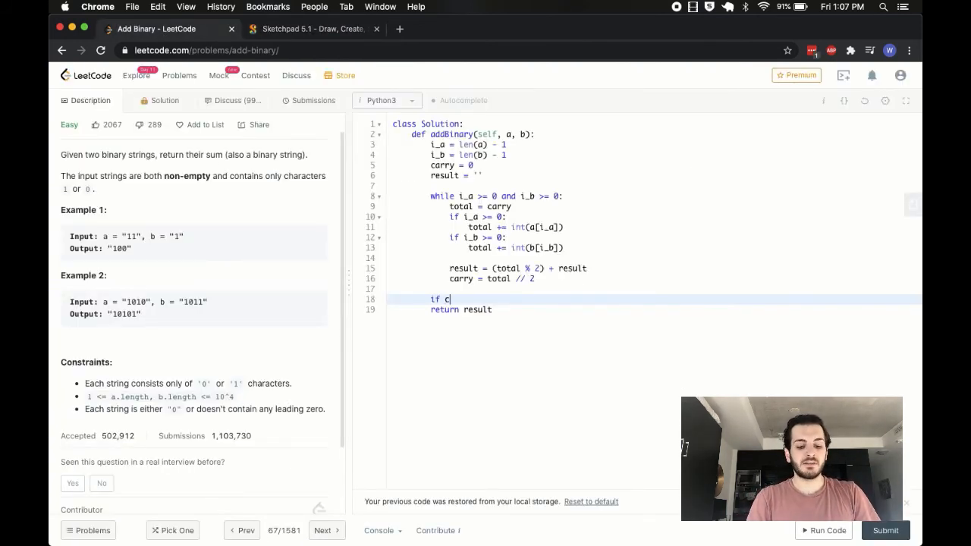
text(arry)
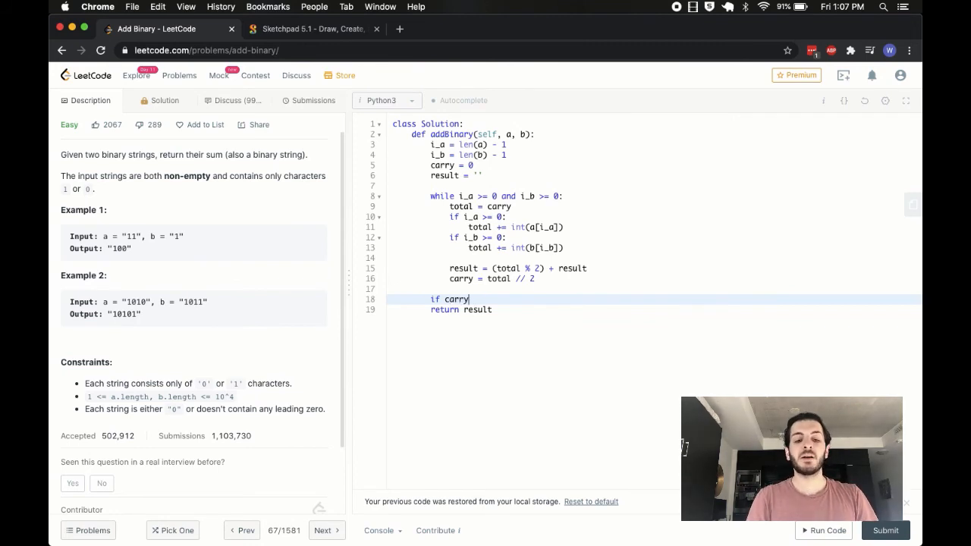
text(== 1:)
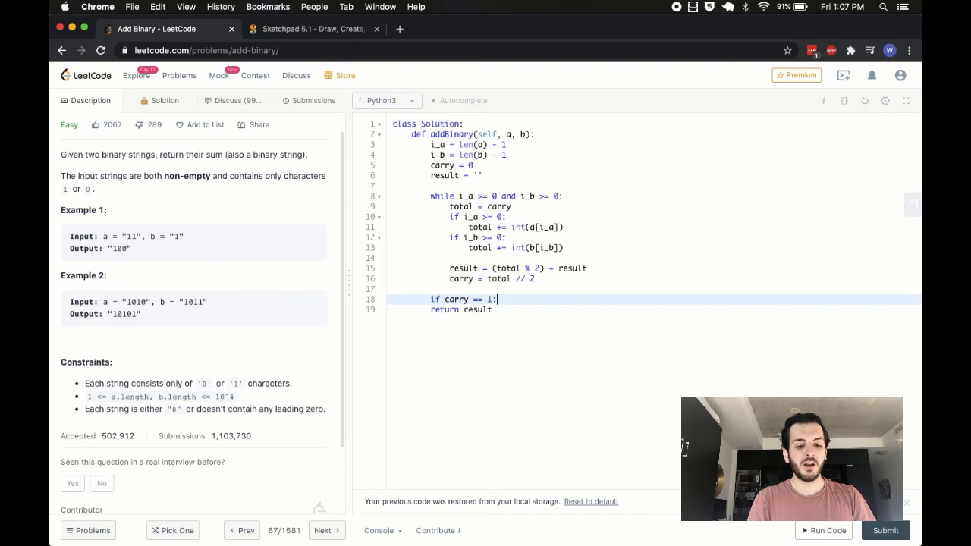
key(enter)
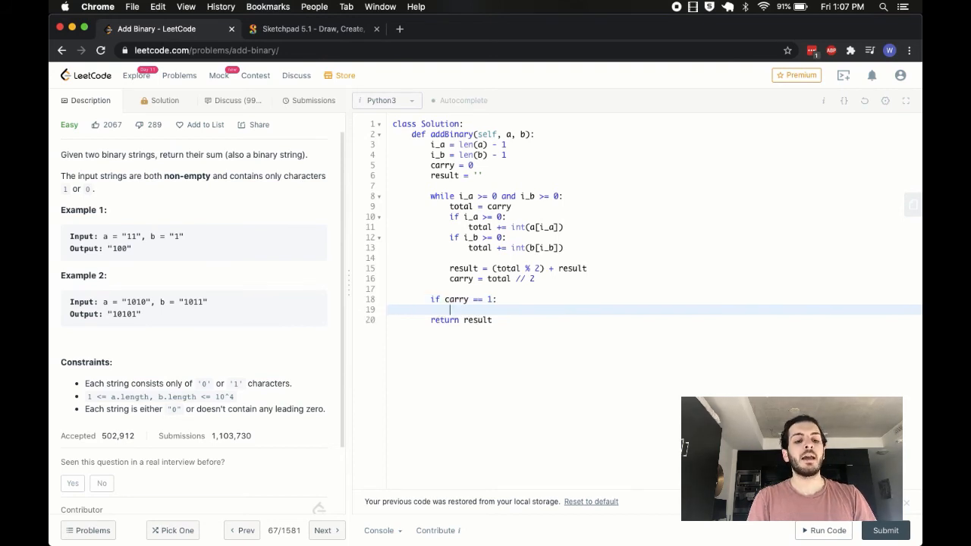
text(result =)
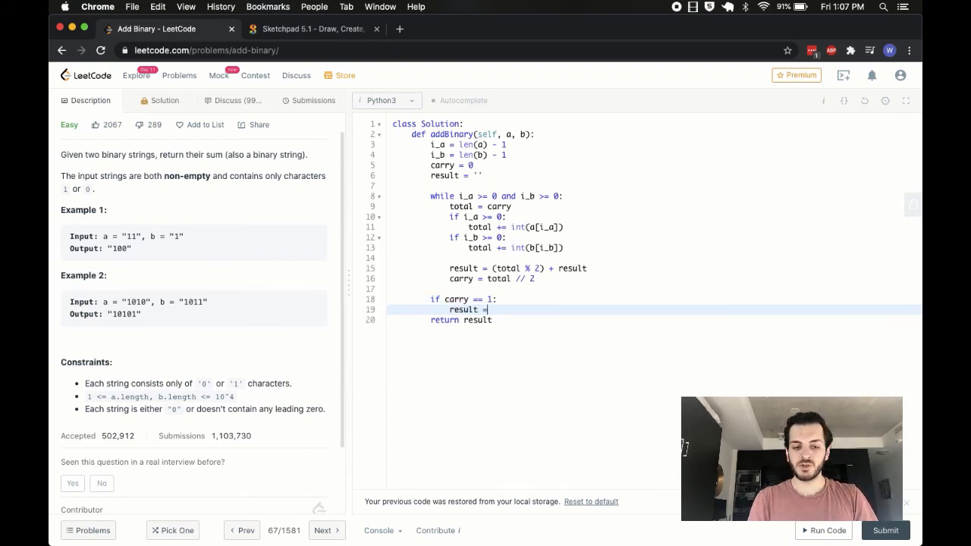
text('1' + carry)
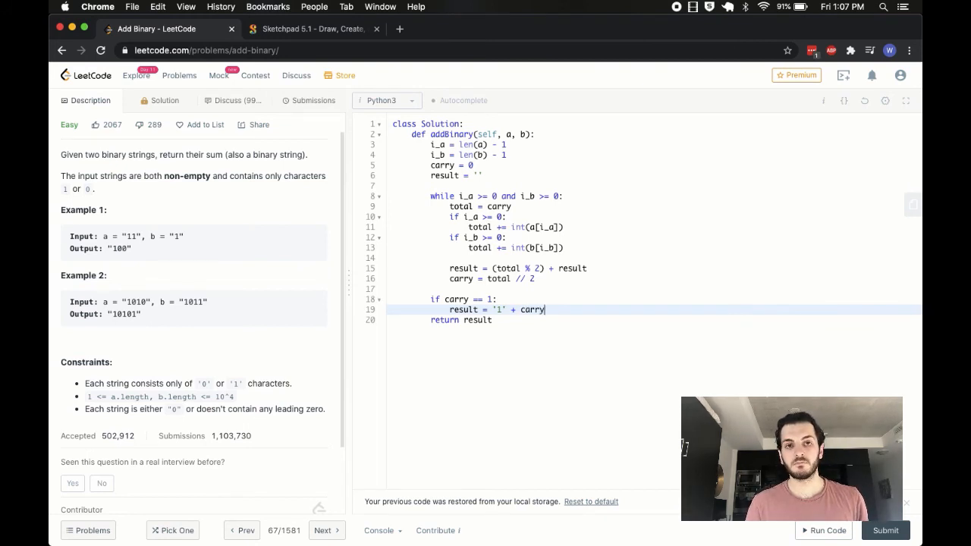
text(result)
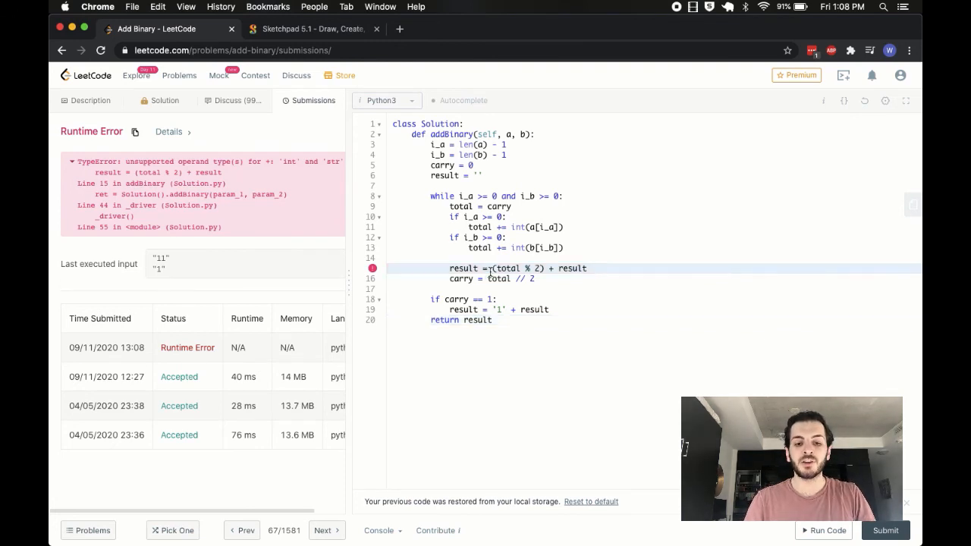
- Wrap total % 2 in str(), add i_a -= 1 and i_b -= 1, and resubmit
text(str)
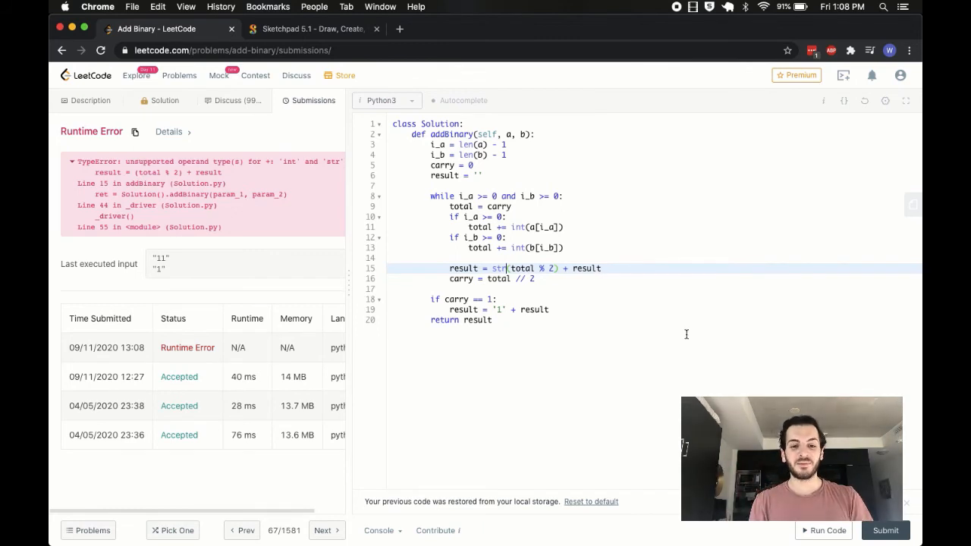
click(884, 530)
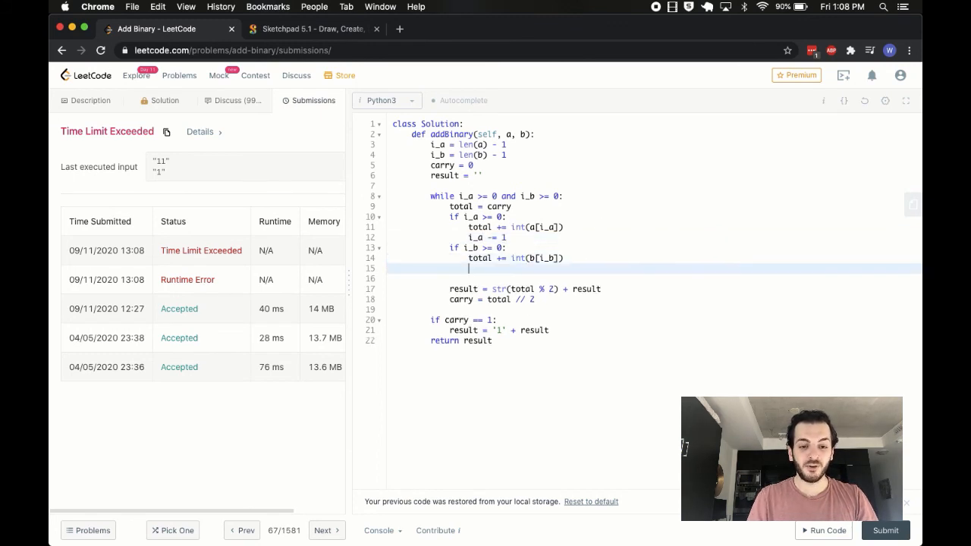
text(i_b -= 1)
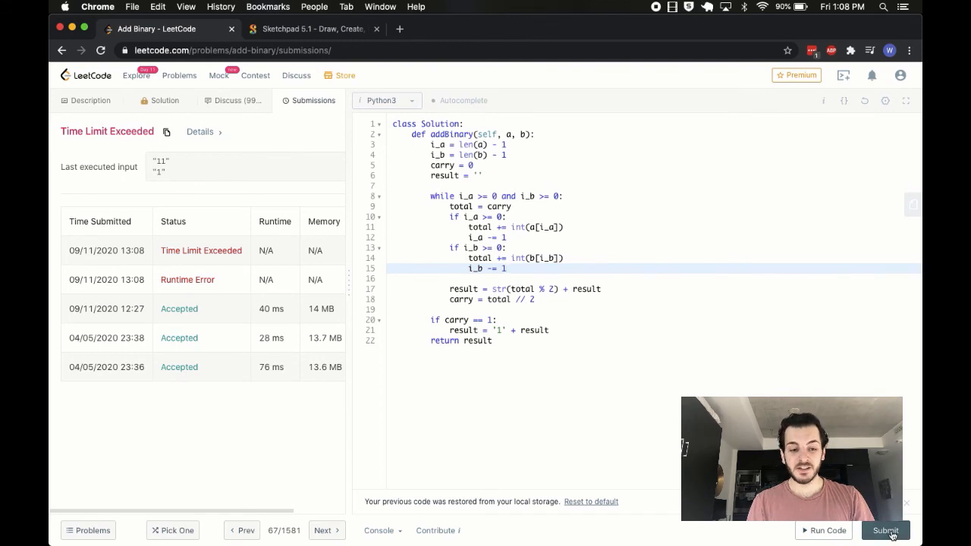
click(885, 530)
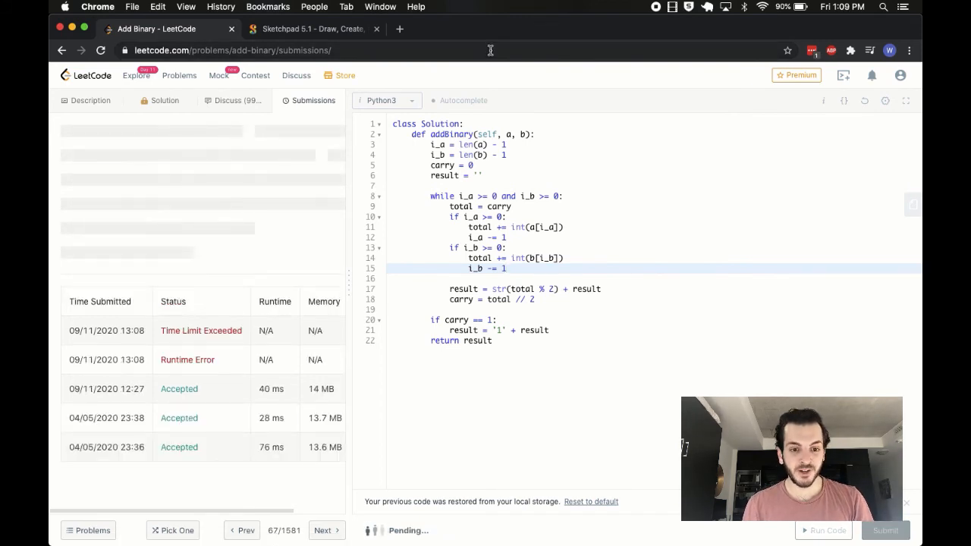
click(885, 530)
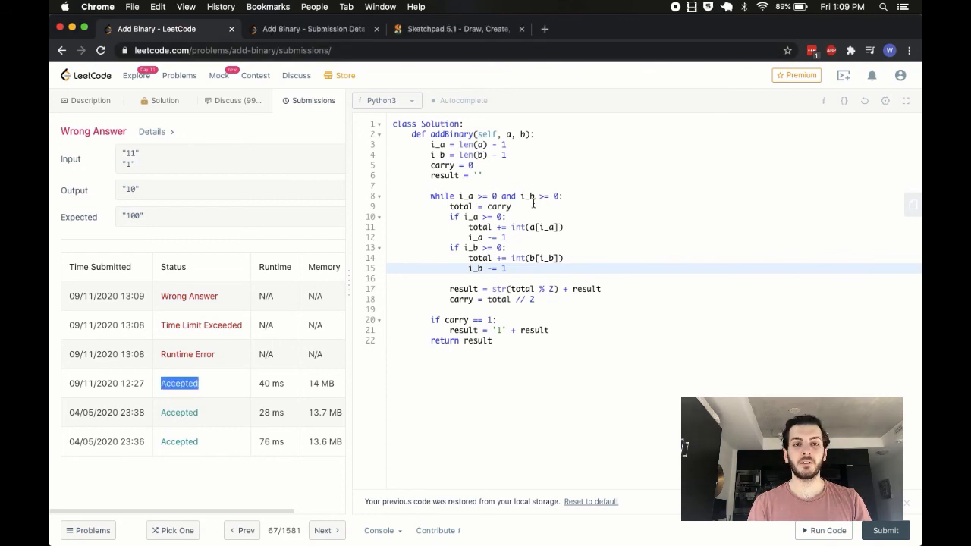
- Change 'and' to 'or' in the while condition and resubmit
double_click(507, 196)
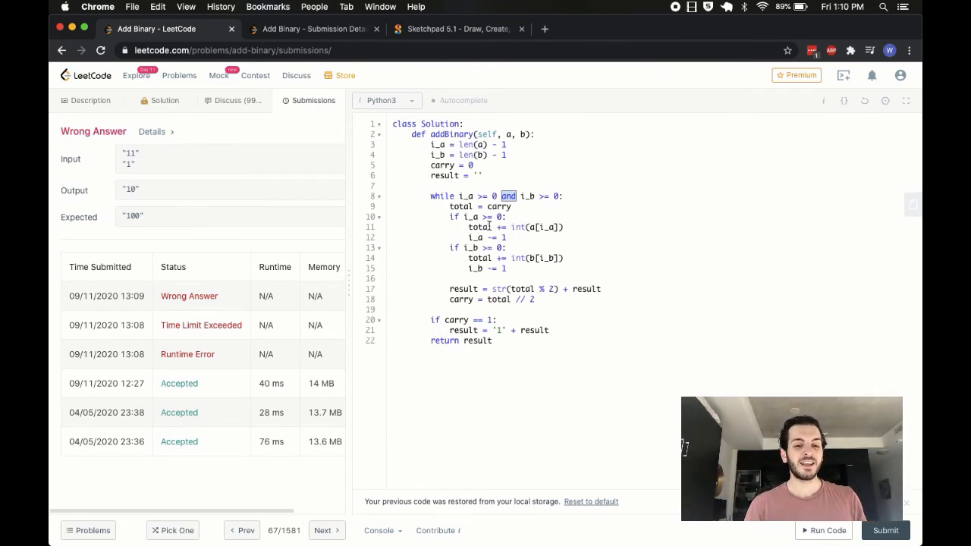
text(or)
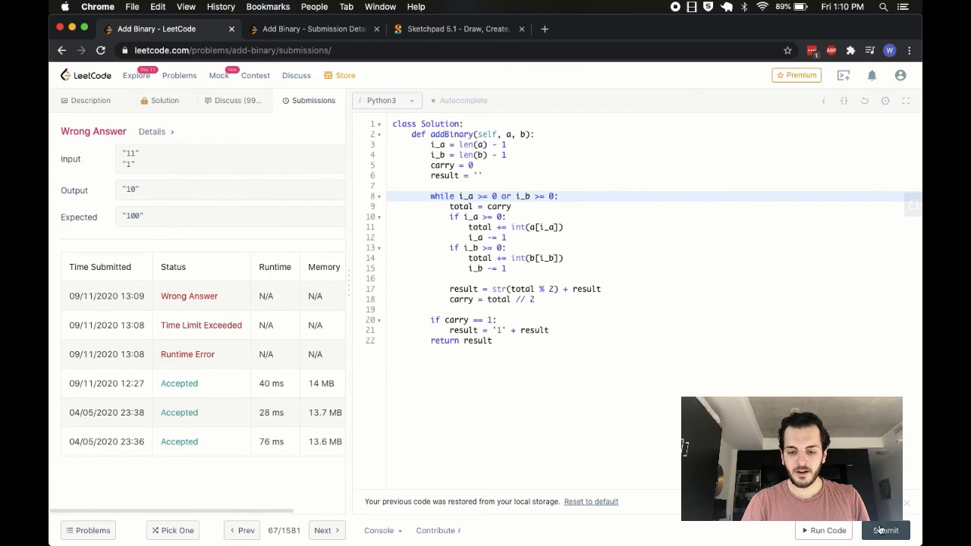
click(885, 530)
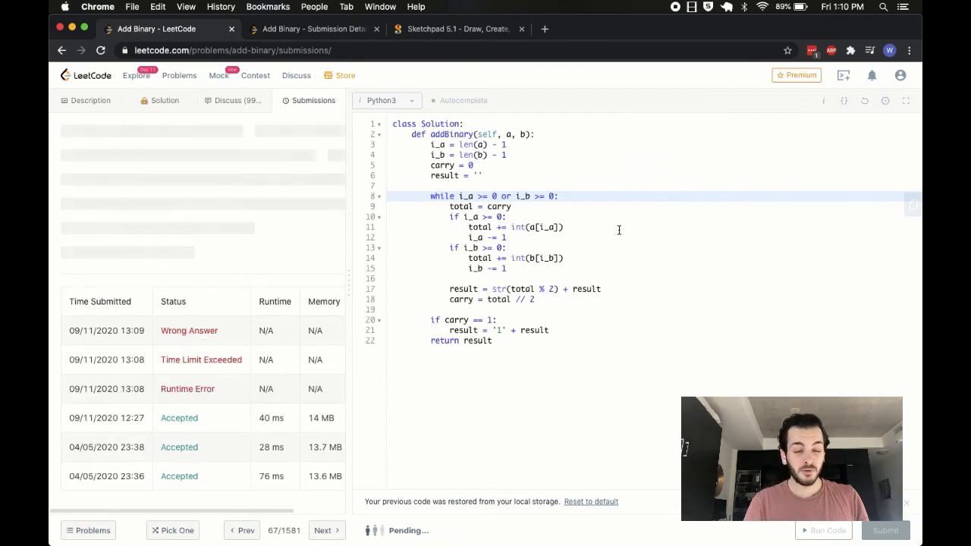
click(884, 531)
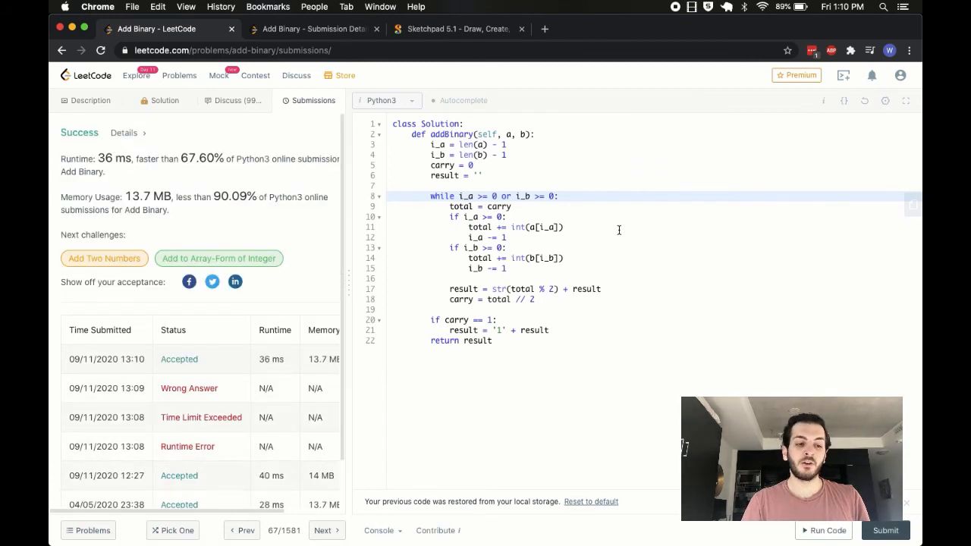